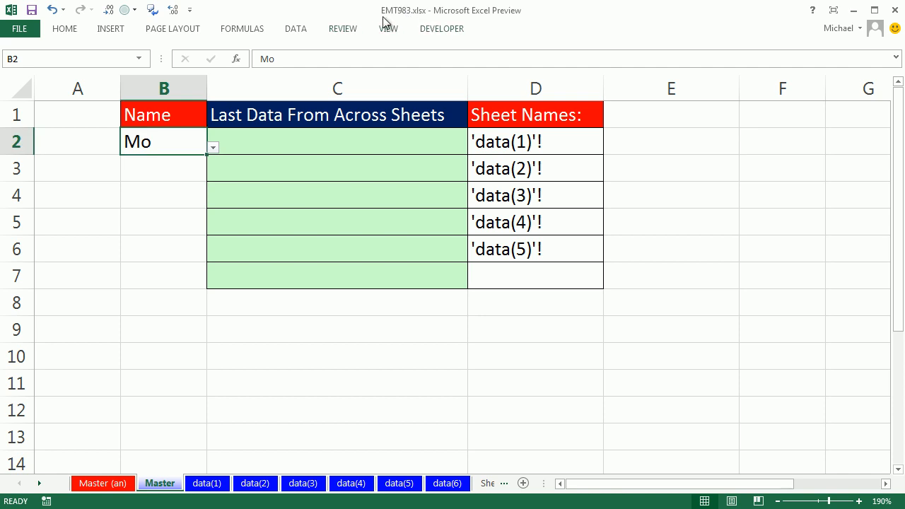
mouse_move(228, 165)
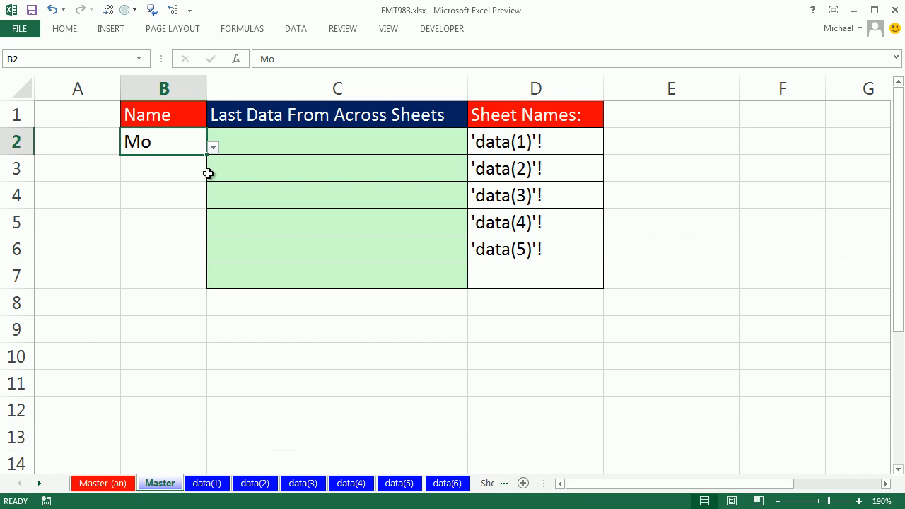
mouse_move(235, 147)
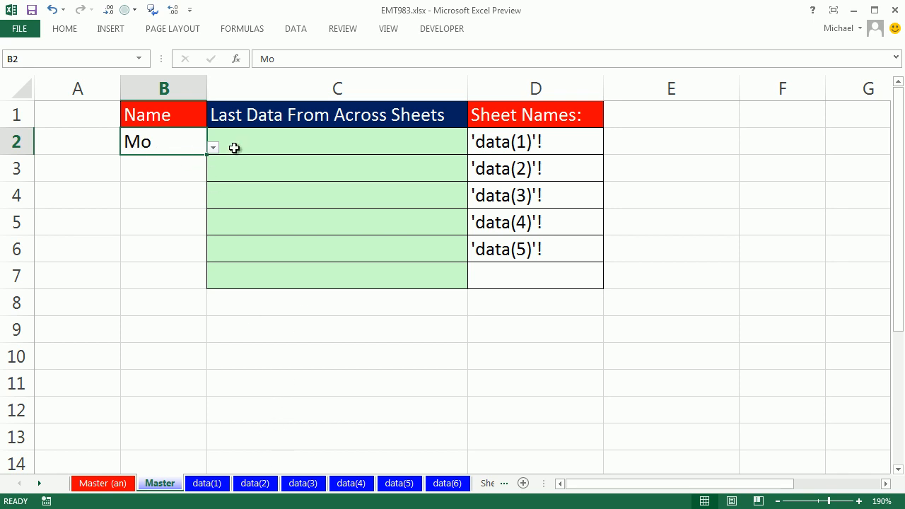
- Change the Master sheet's name cell B2 from Mo to Jo
text(Jo)
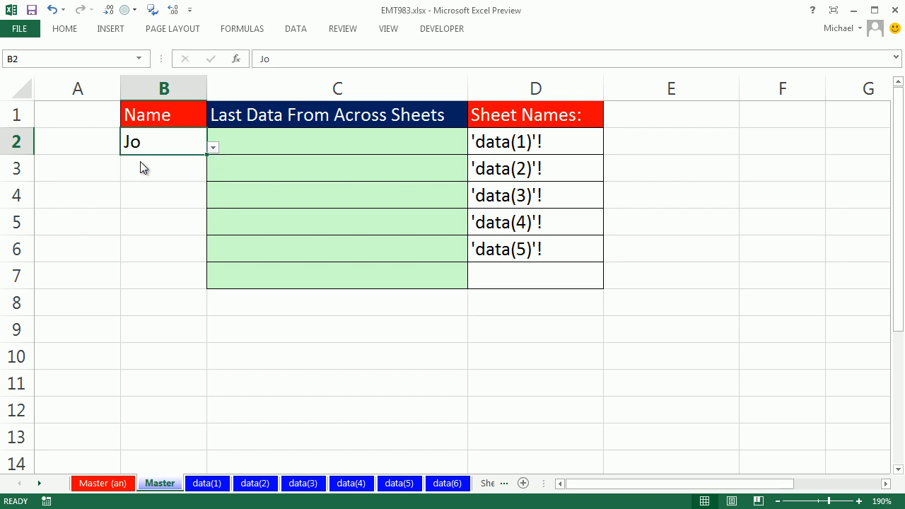
mouse_move(301, 423)
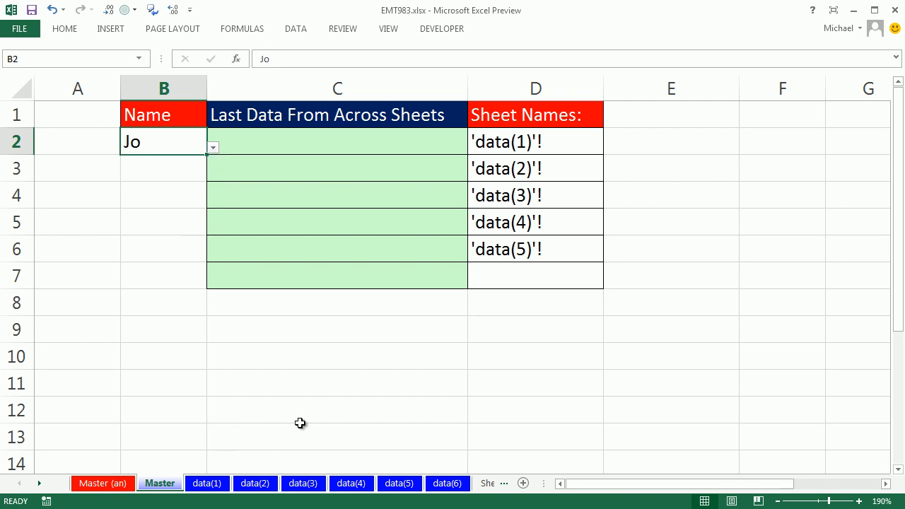
click(206, 483)
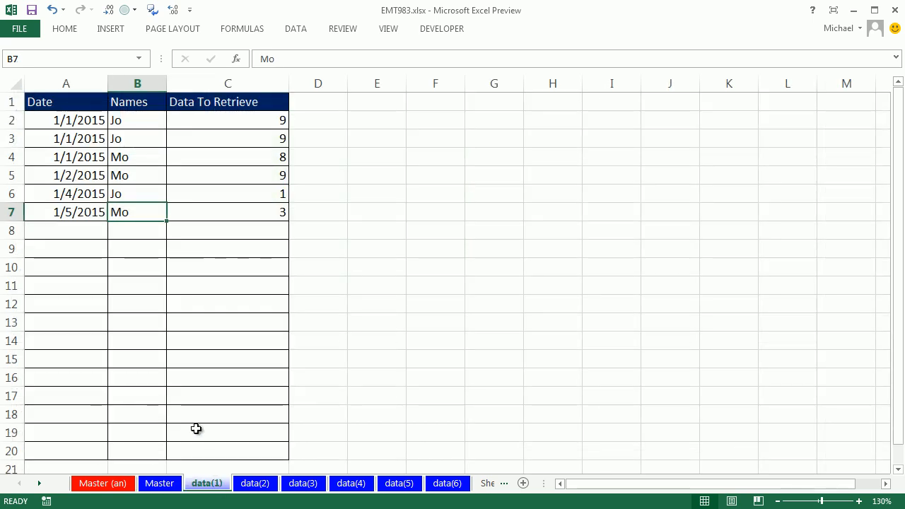
mouse_move(123, 194)
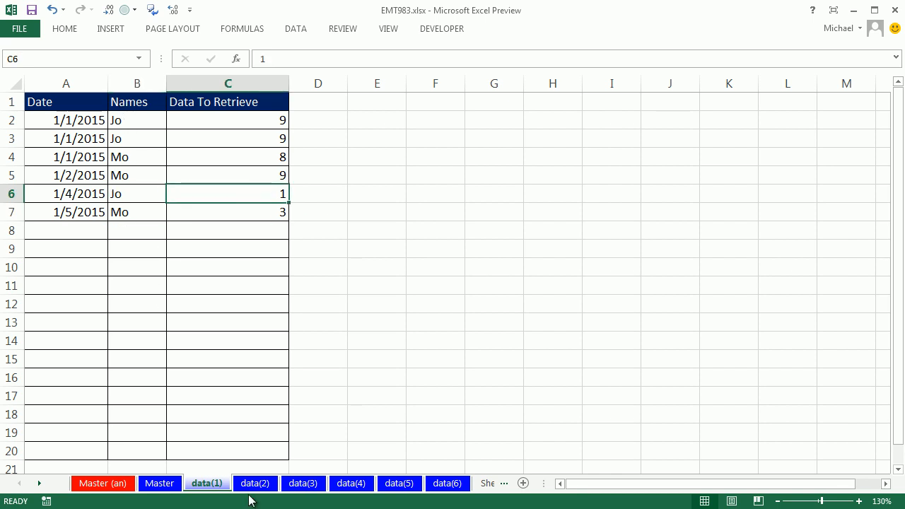
click(255, 483)
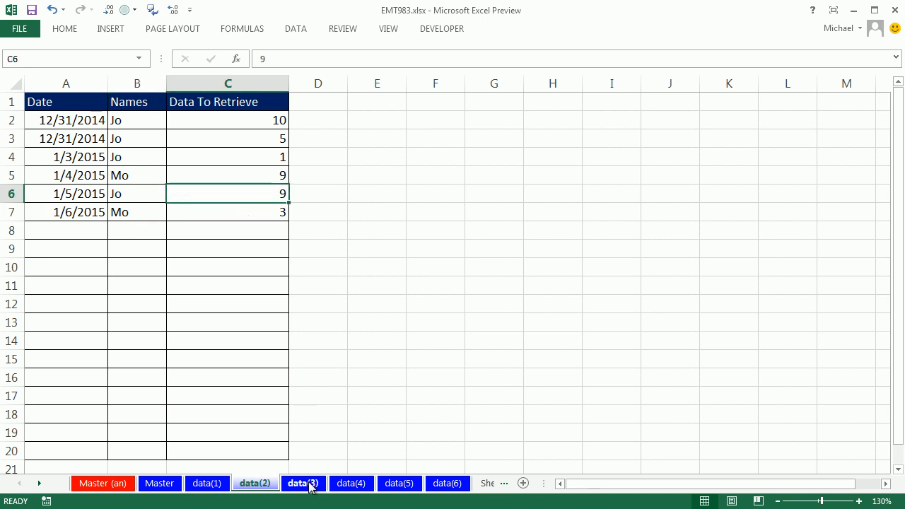
click(303, 483)
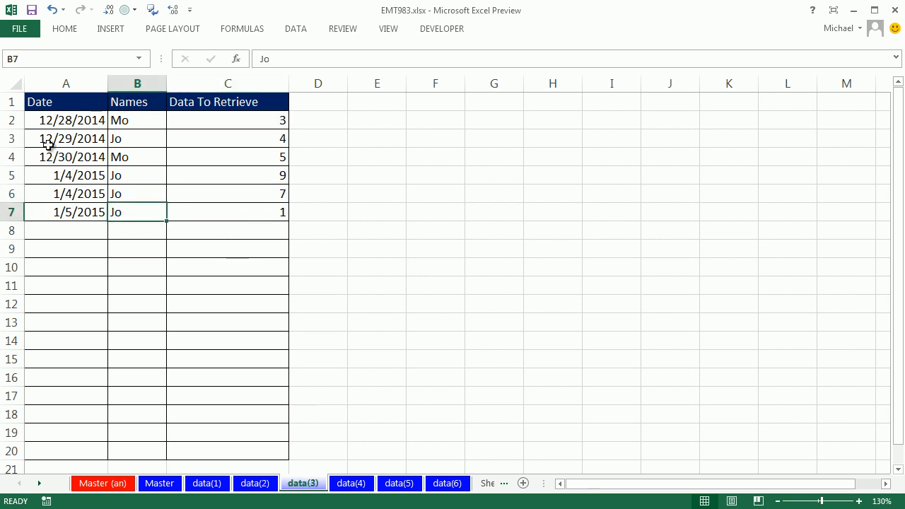
click(160, 483)
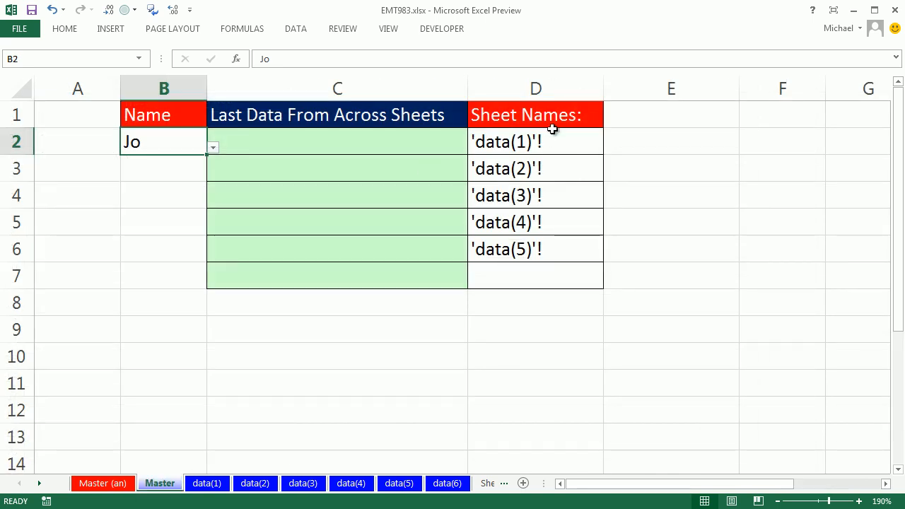
mouse_move(558, 293)
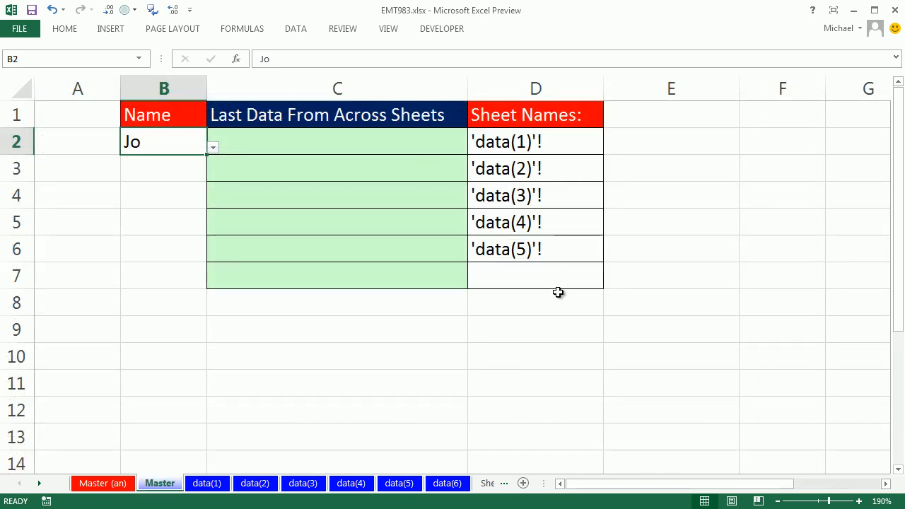
mouse_move(558, 267)
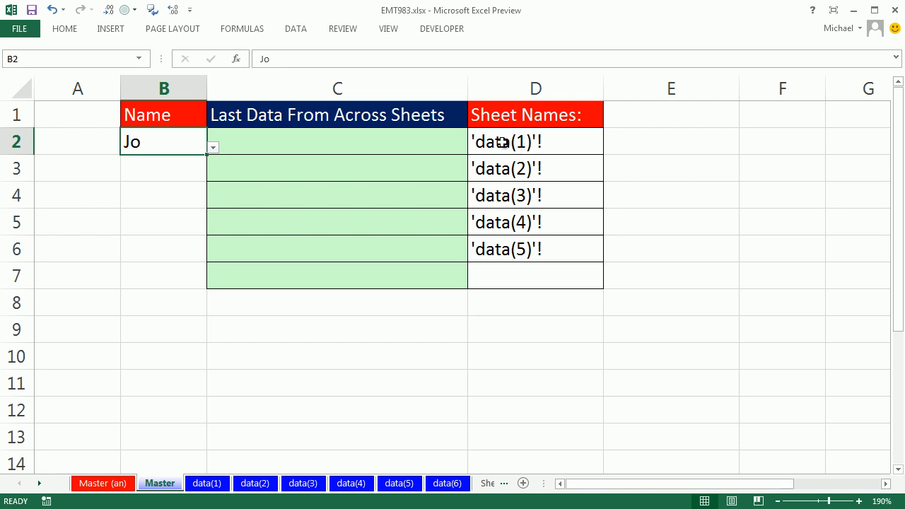
click(535, 194)
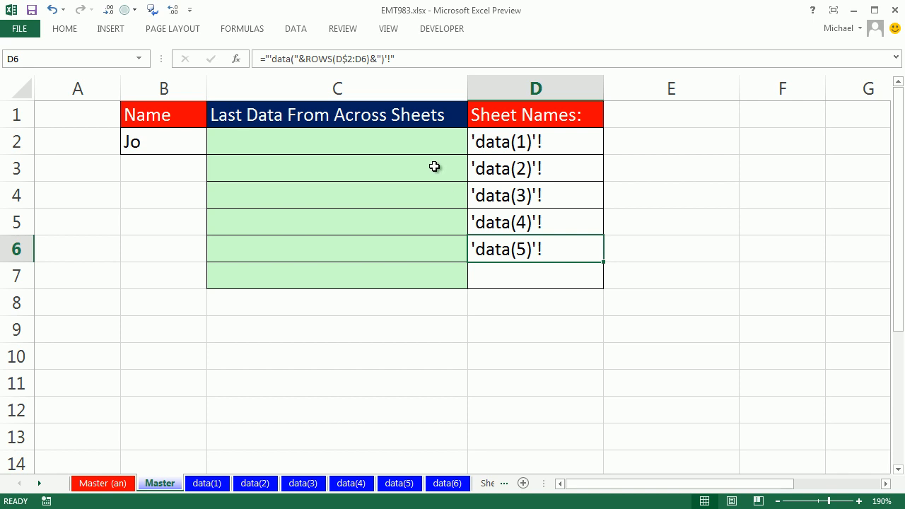
click(336, 141)
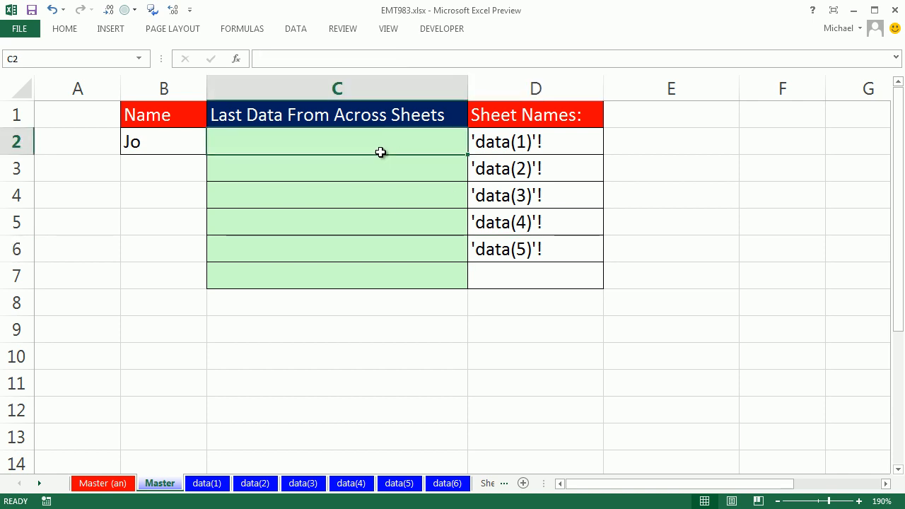
mouse_move(524, 154)
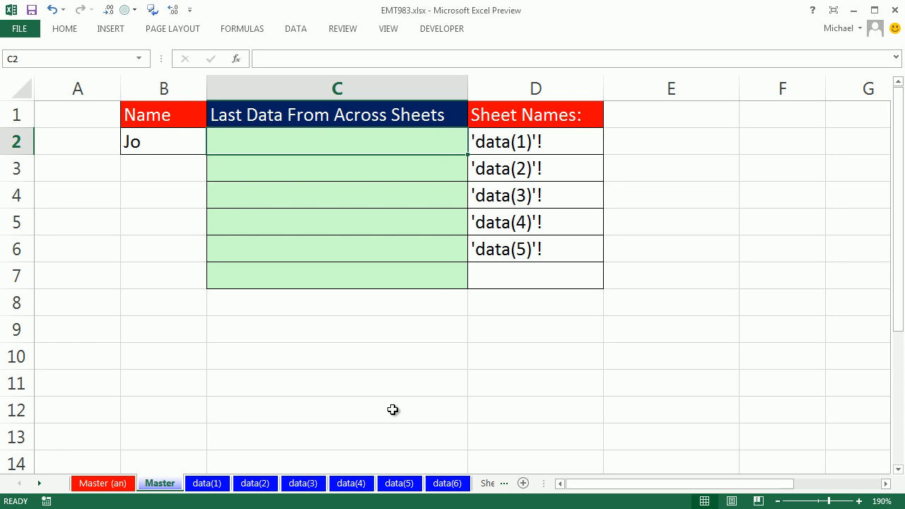
click(206, 483)
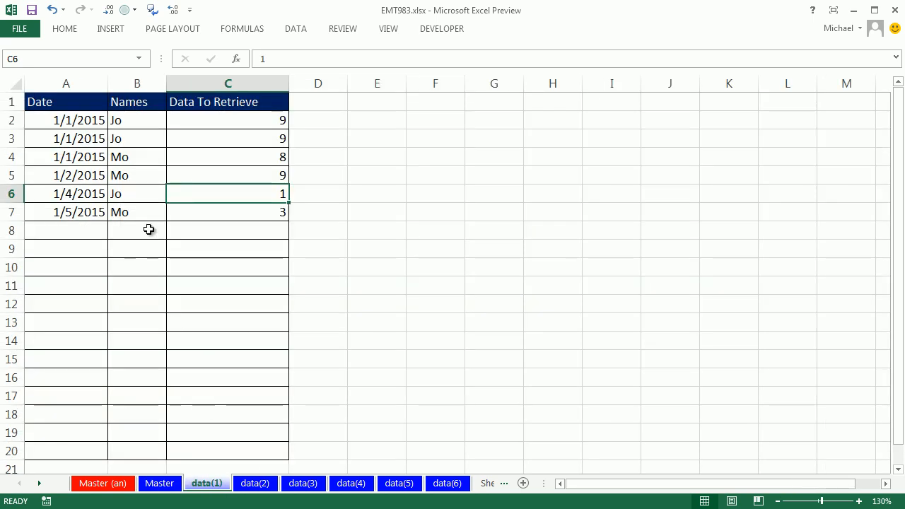
mouse_move(133, 119)
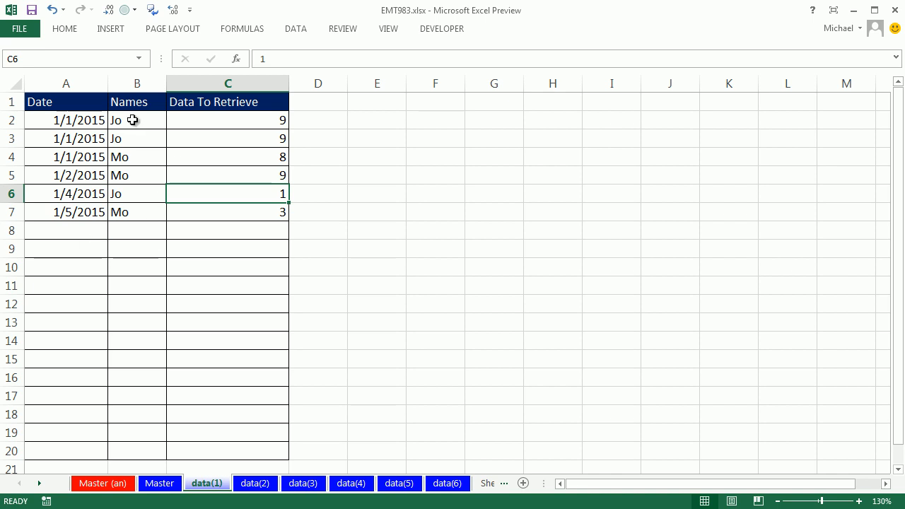
drag(137, 119, 136, 432)
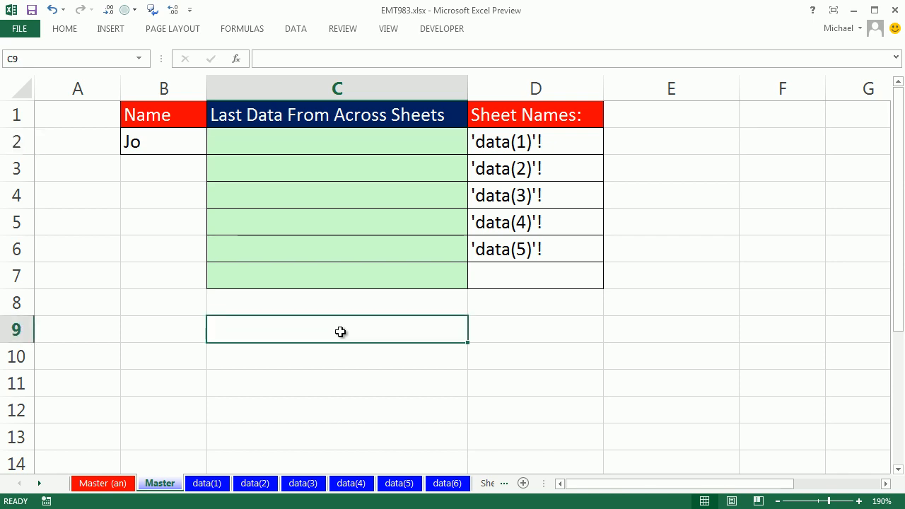
text(=)
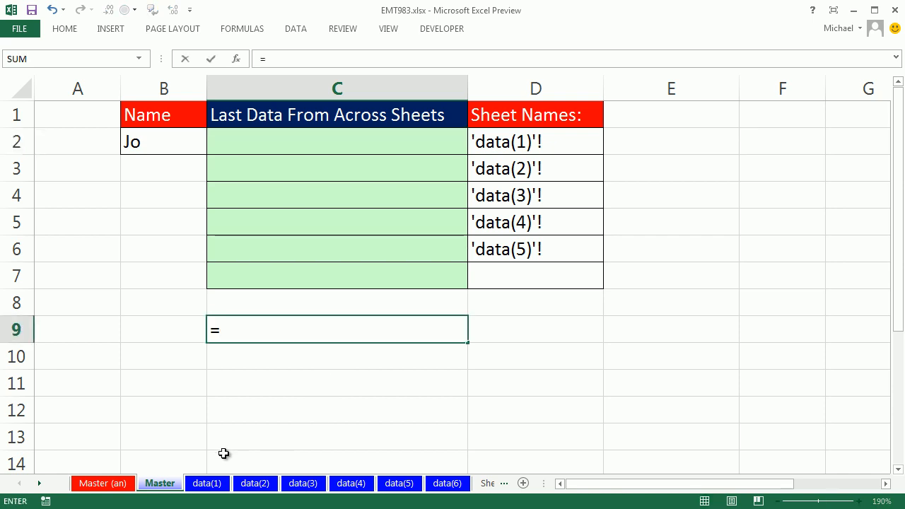
click(207, 483)
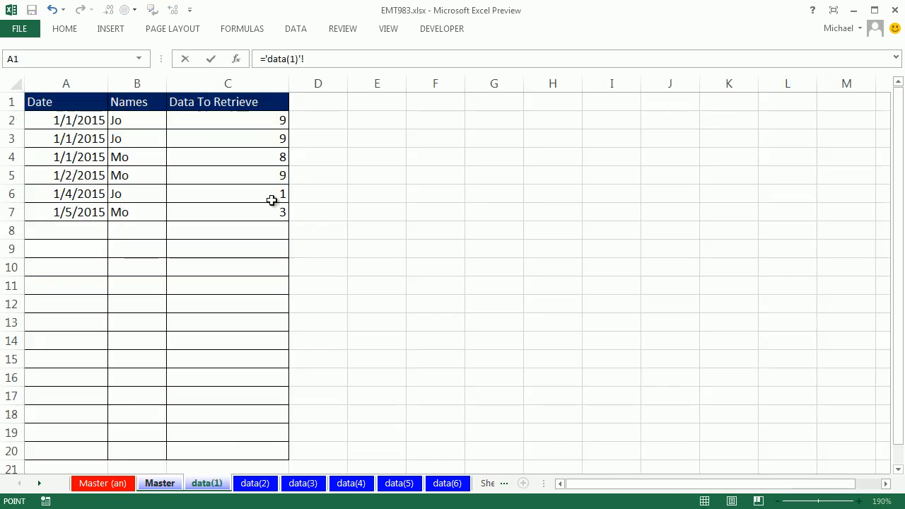
click(137, 139)
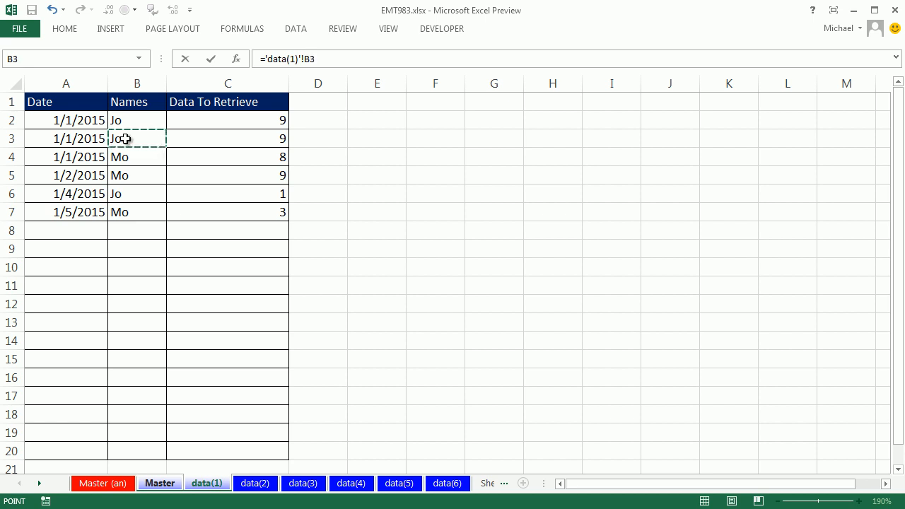
click(159, 483)
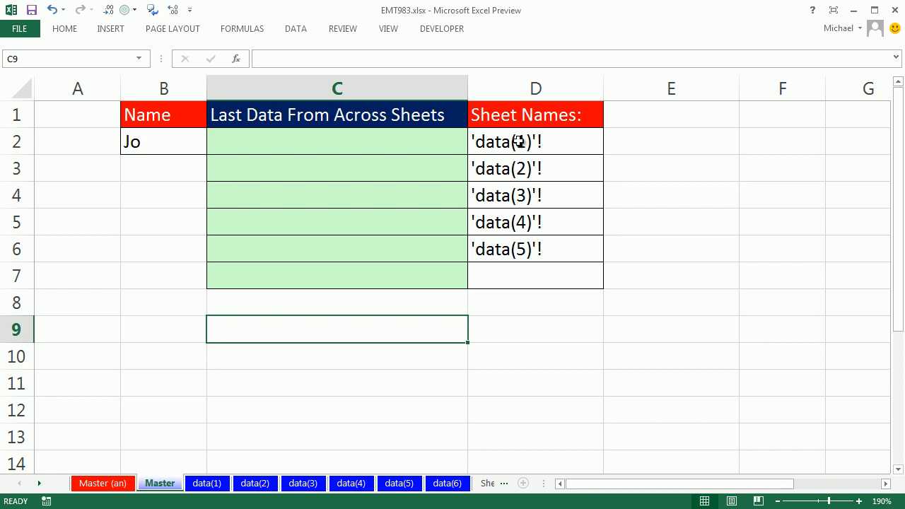
click(535, 195)
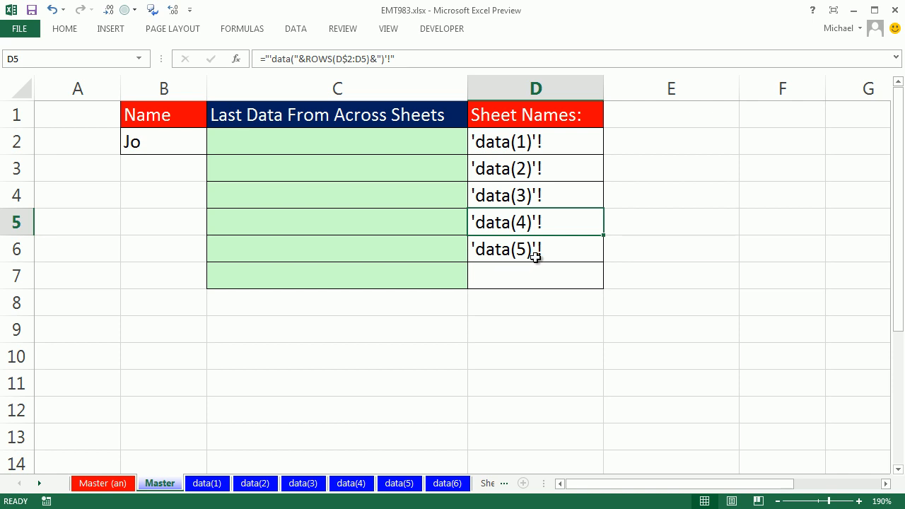
mouse_move(539, 259)
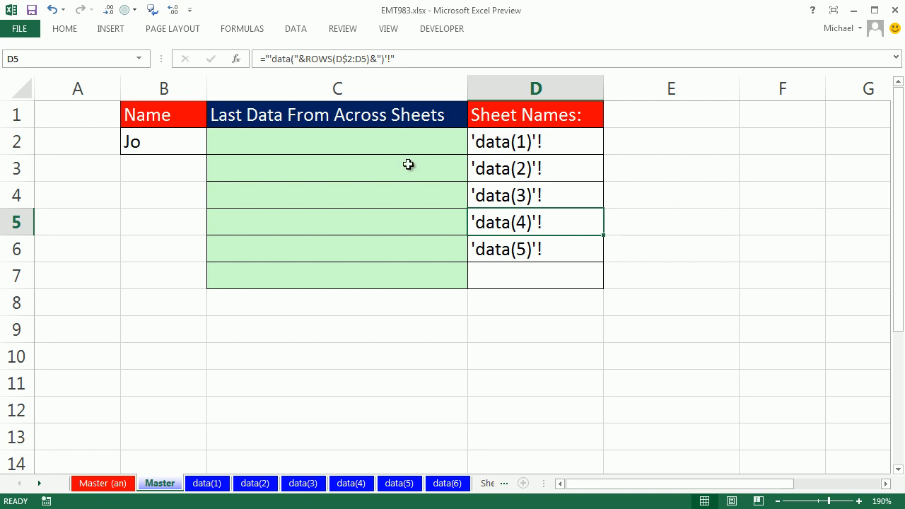
mouse_move(531, 178)
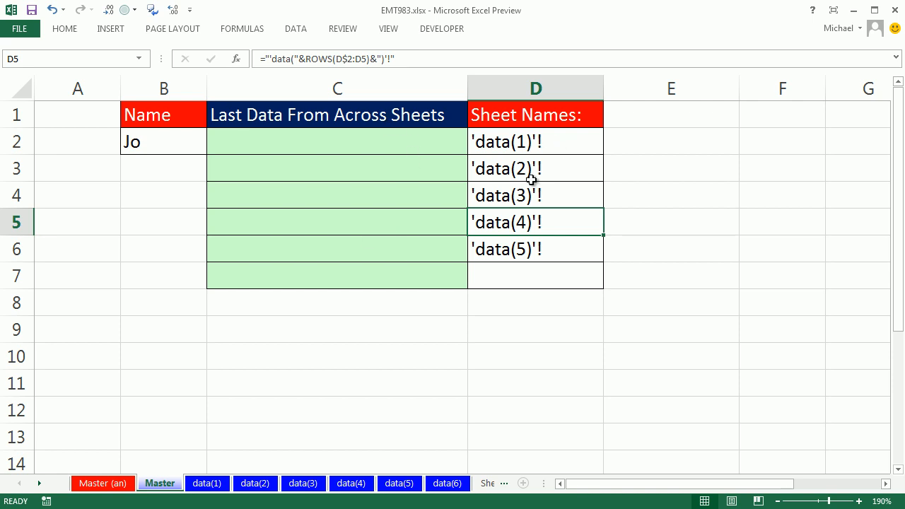
mouse_move(550, 195)
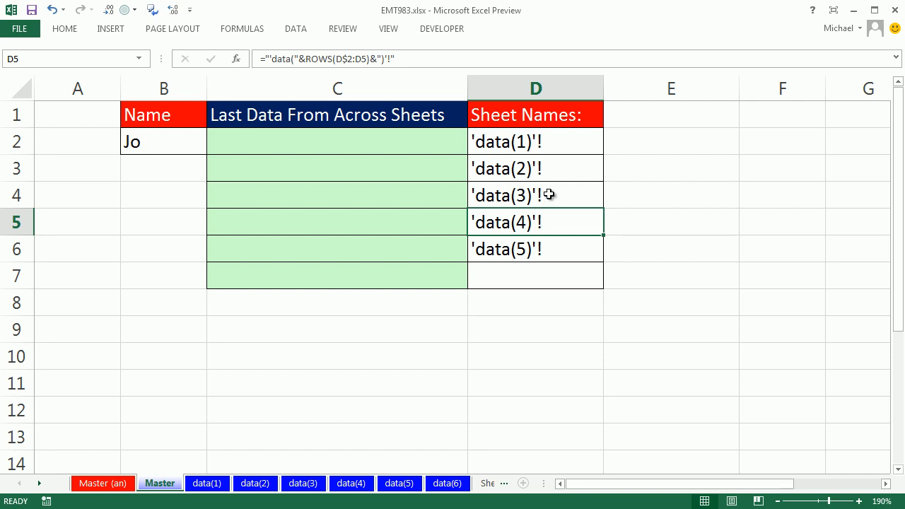
mouse_move(525, 145)
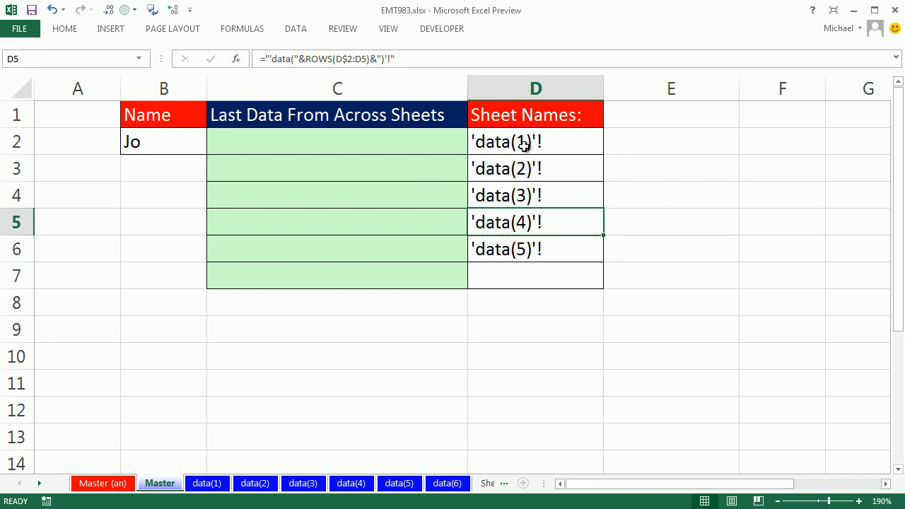
mouse_move(504, 281)
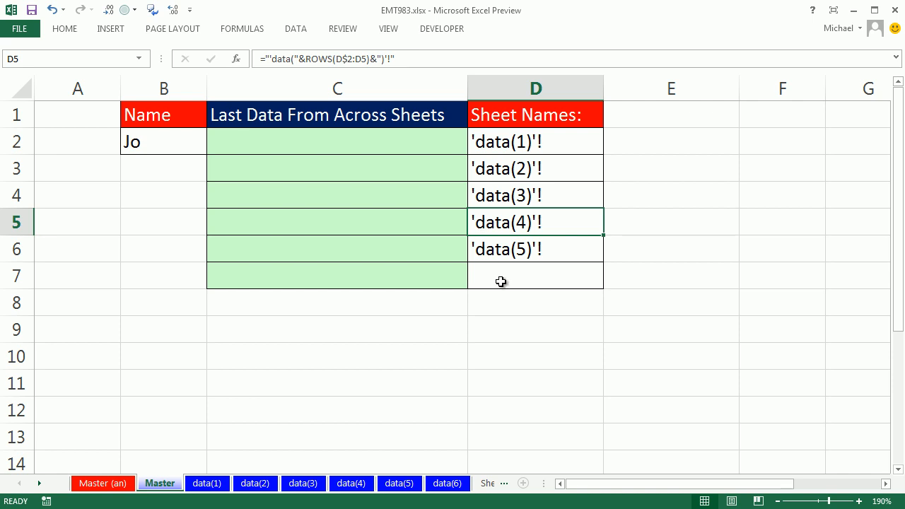
click(536, 275)
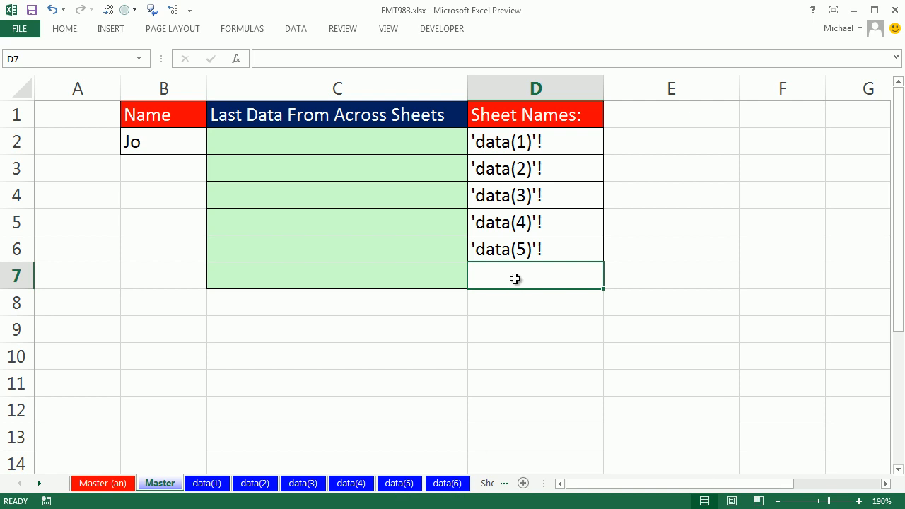
- Complete the sixth sheet name in D7 as 'data(6)'!
text('data()
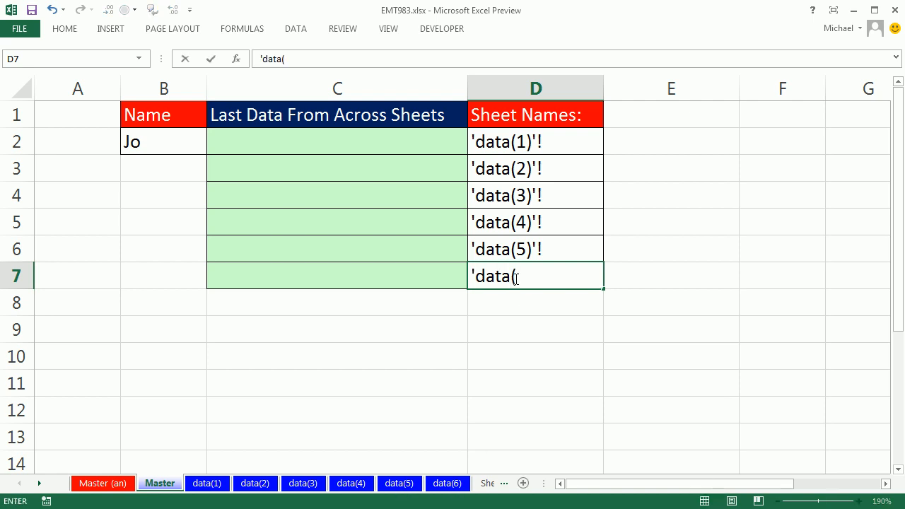
text(6)')
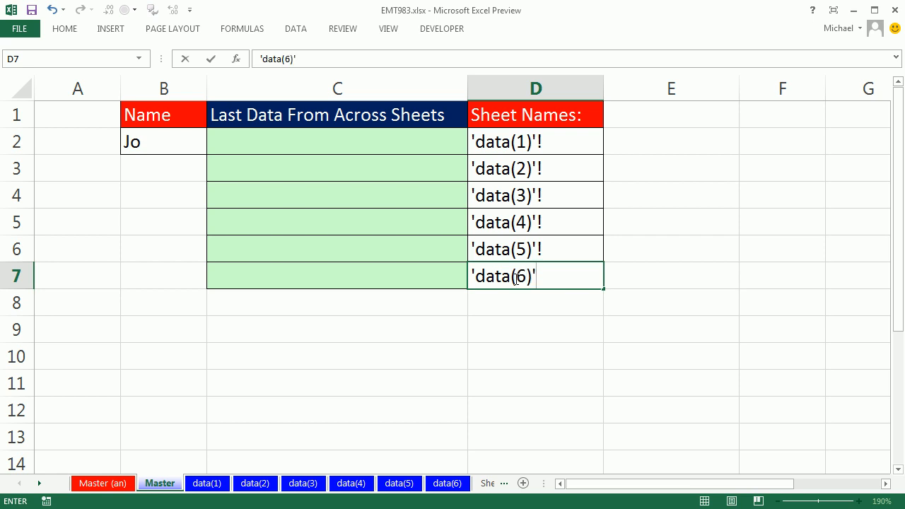
text(!)
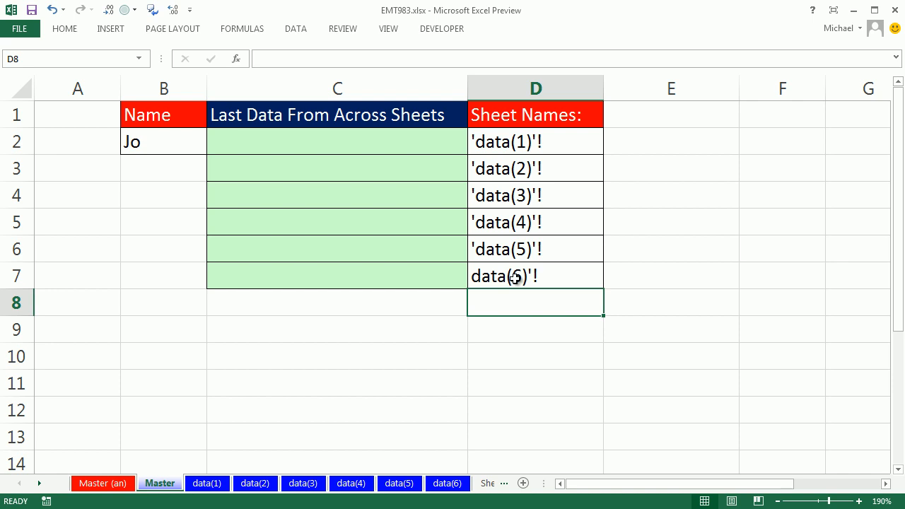
click(535, 275)
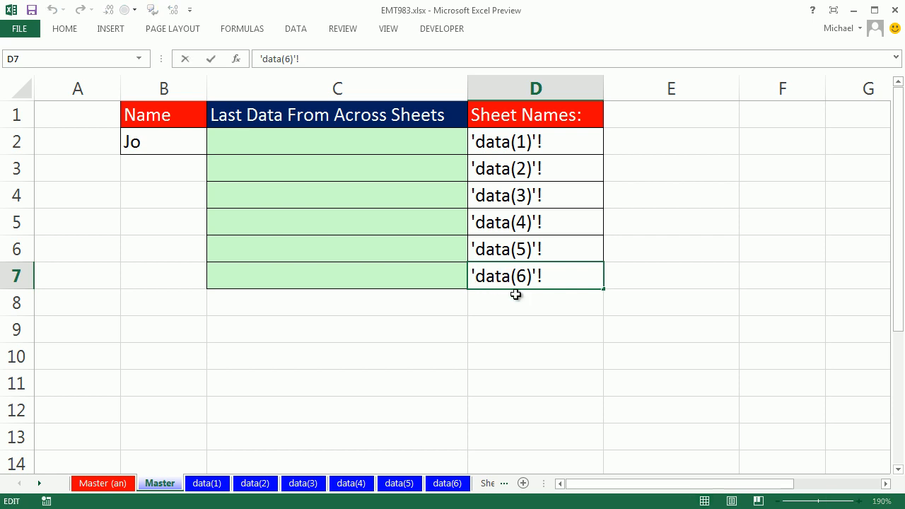
text(")
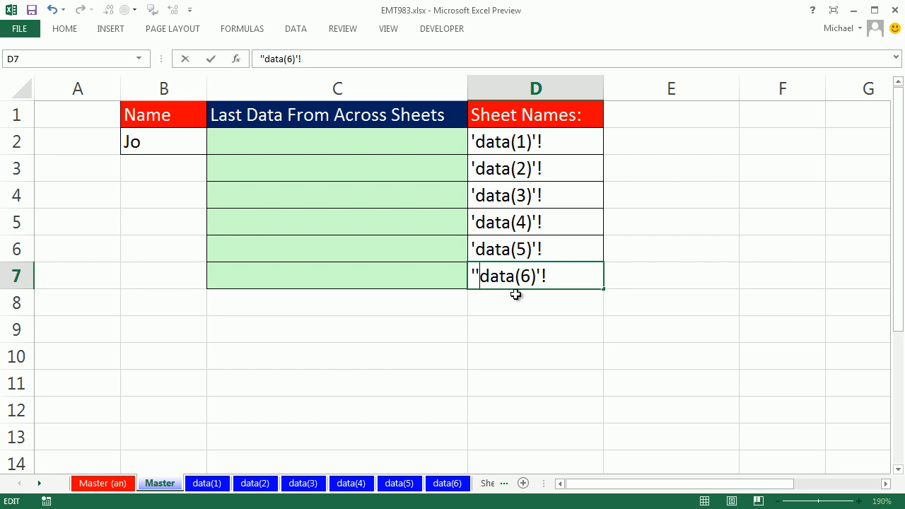
mouse_move(509, 294)
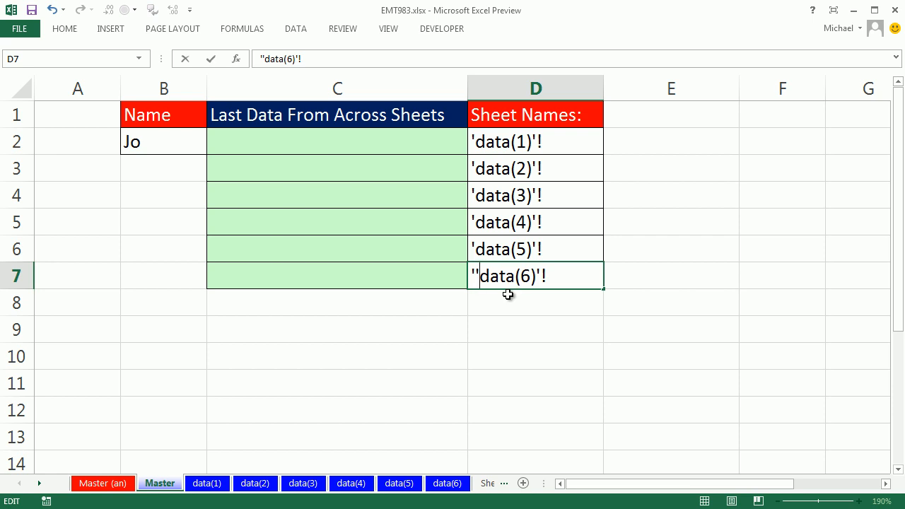
mouse_move(635, 292)
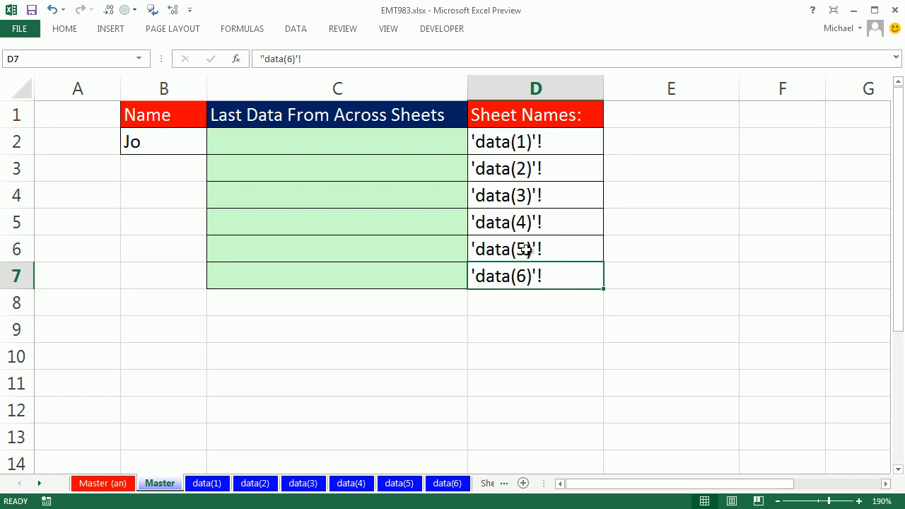
click(337, 141)
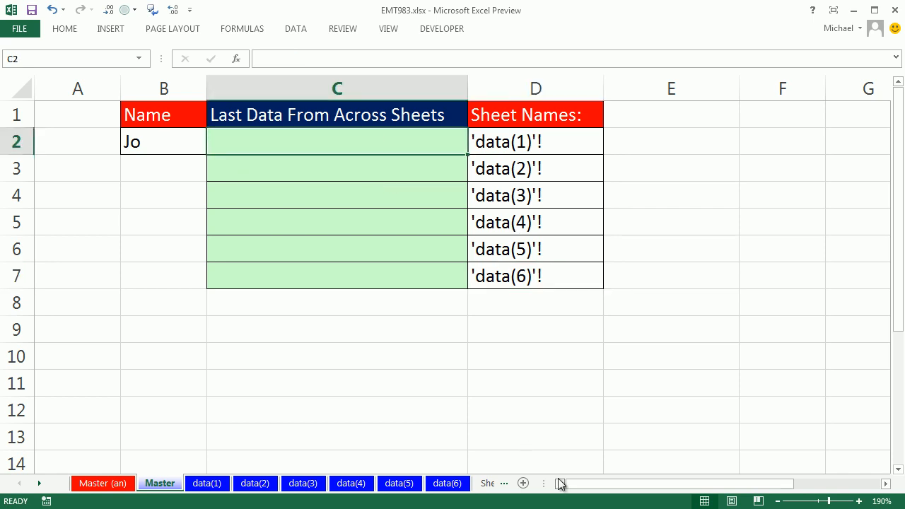
- Enter =INDIRECT(D2&"B2:B20") in C2 to pull names from the sheet in D2
text(=in)
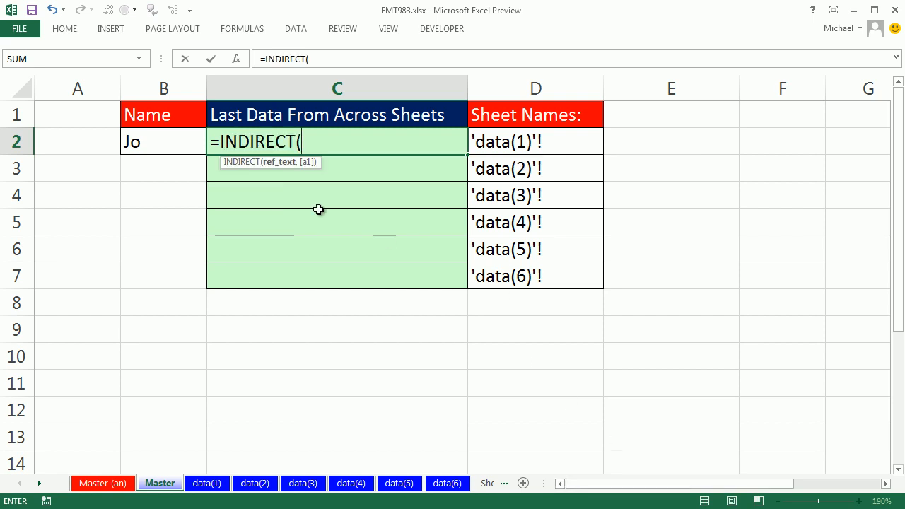
mouse_move(288, 175)
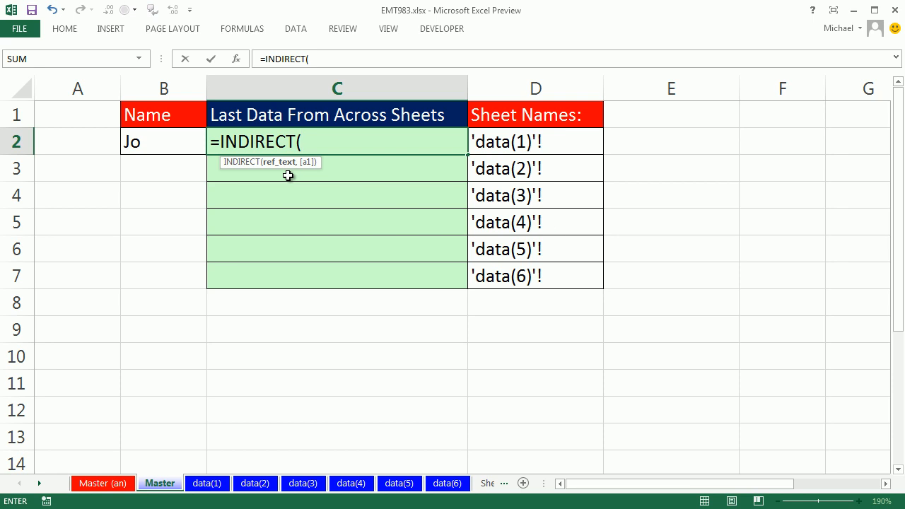
click(535, 141)
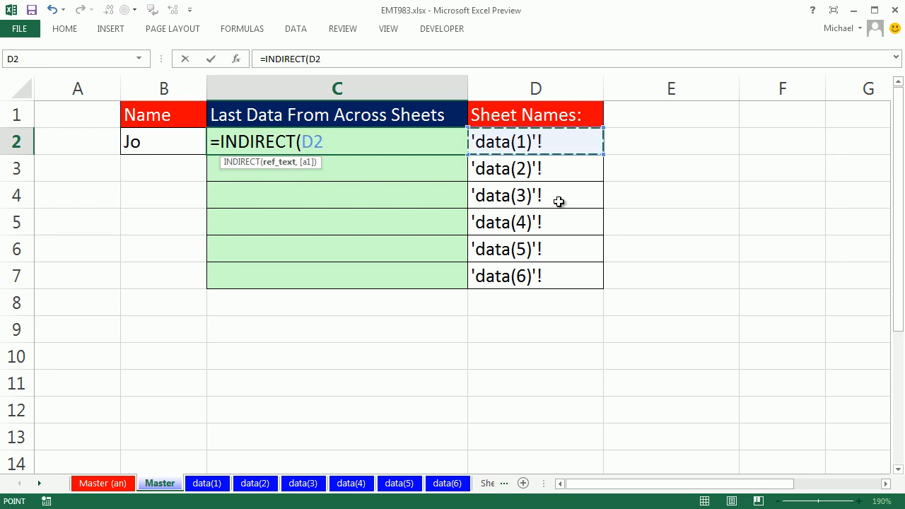
mouse_move(396, 333)
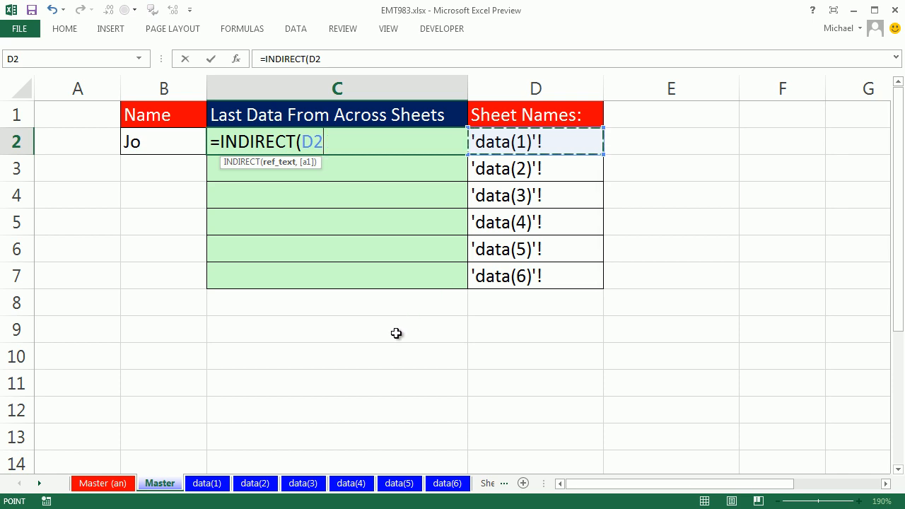
text(&)
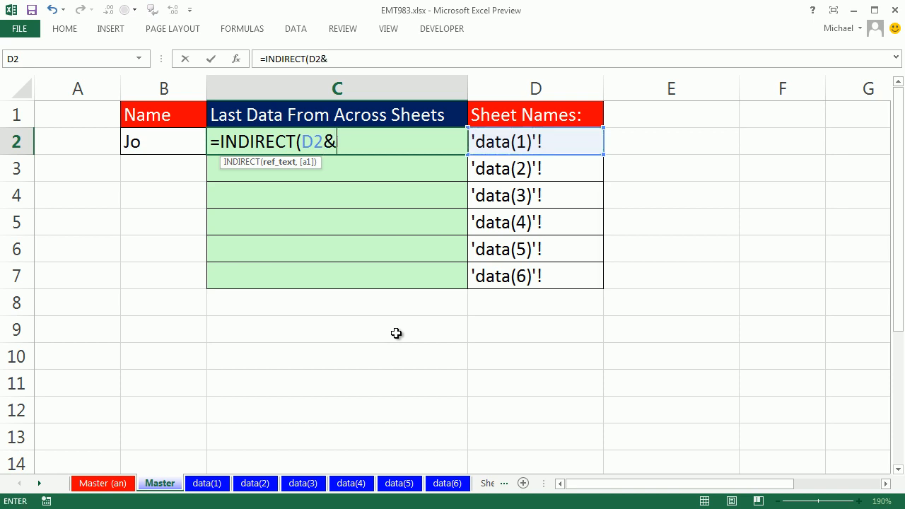
text(")
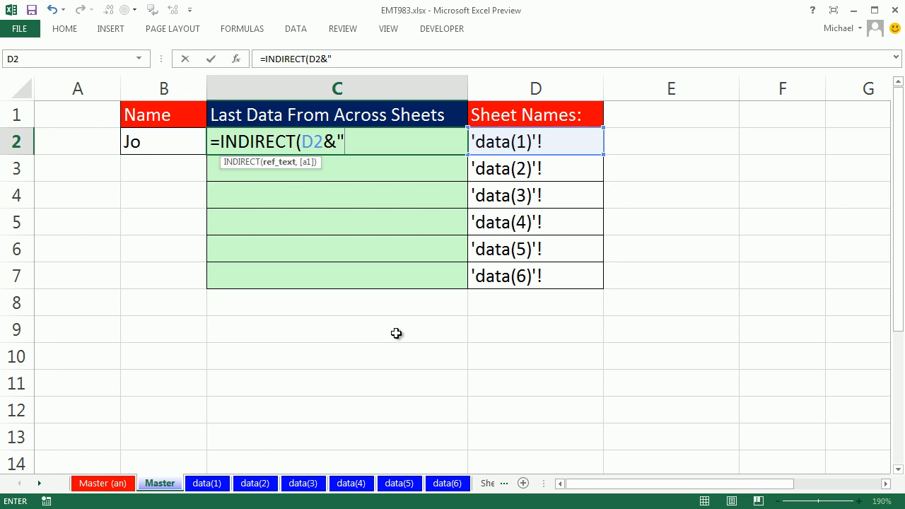
text(B)
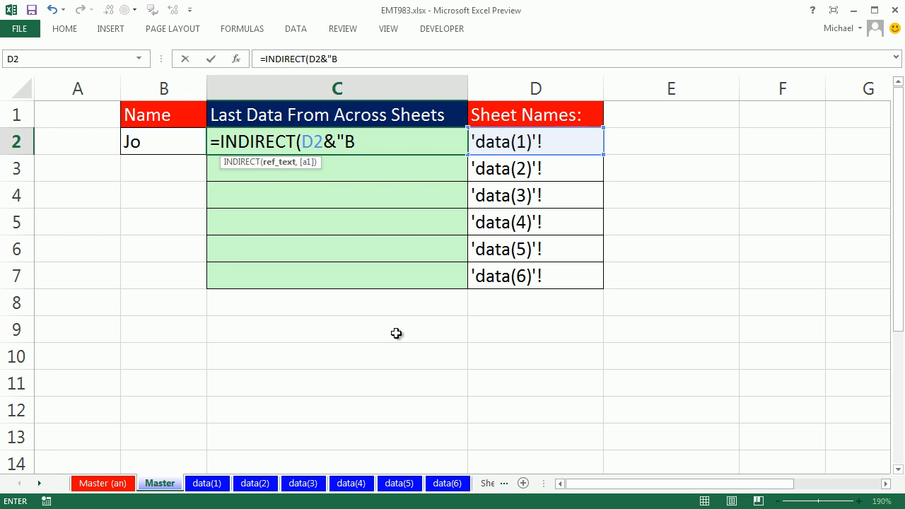
text(2:B2)
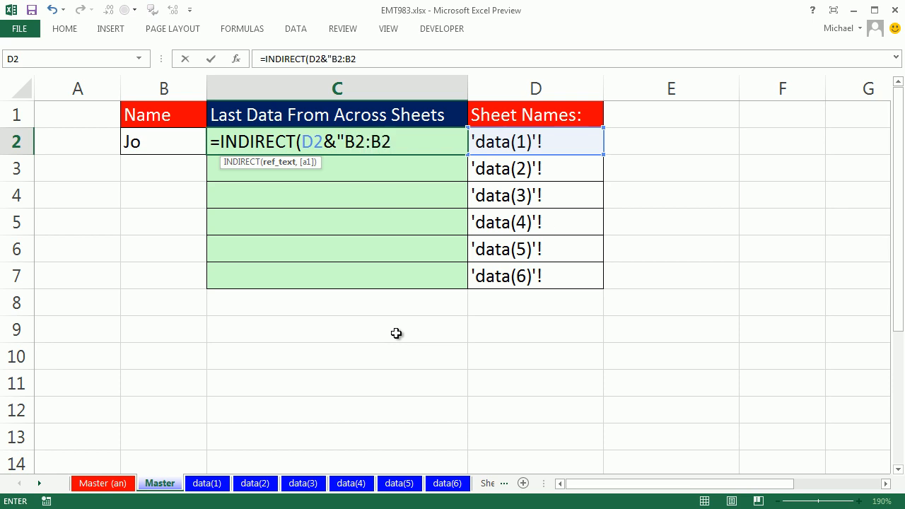
text(0)
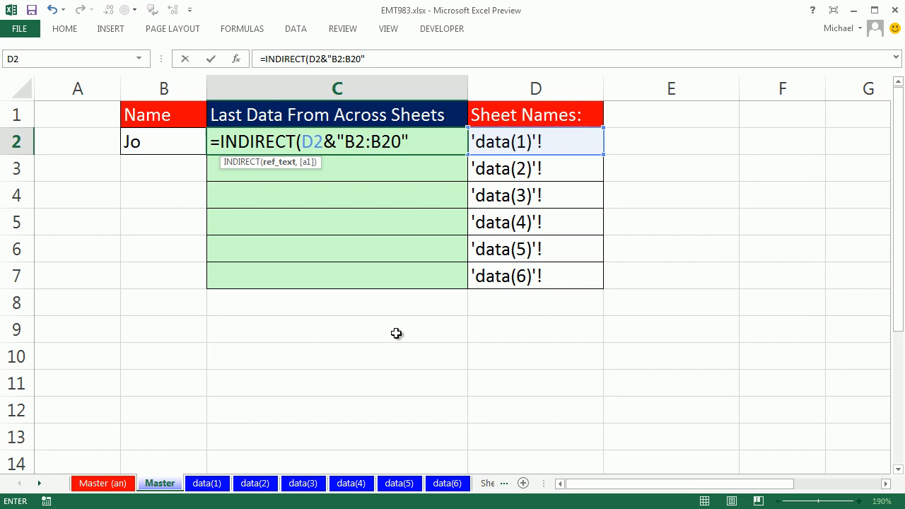
mouse_move(569, 382)
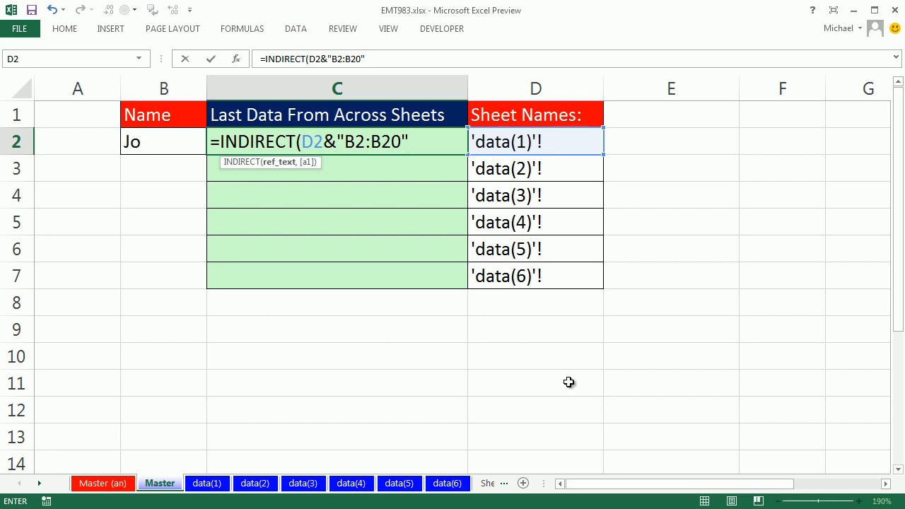
text()'!)
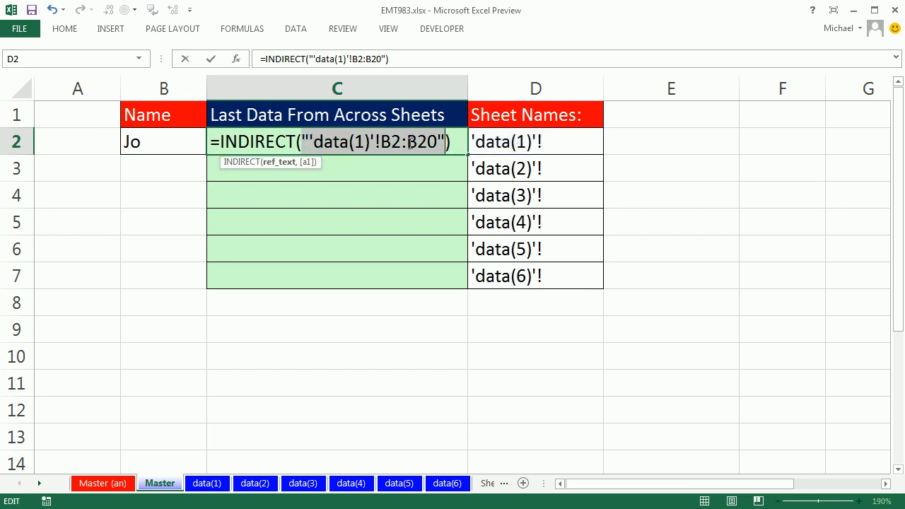
mouse_move(407, 162)
text(D2&)
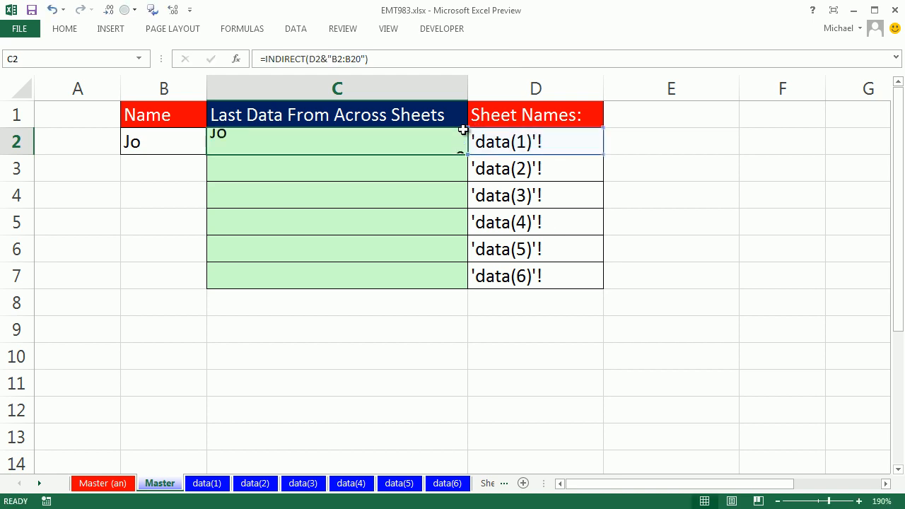
- Copy the INDIRECT formula into C3 and preview its evaluated result
drag(463, 130, 463, 168)
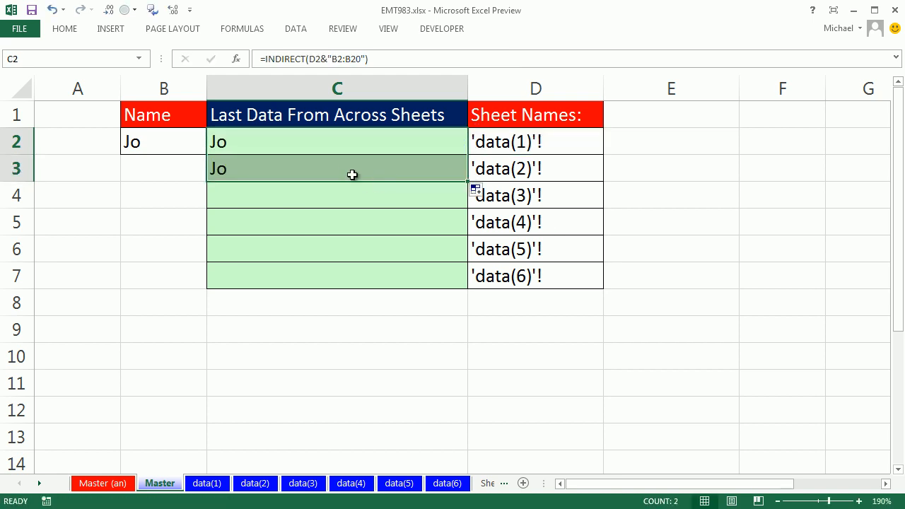
double_click(336, 168)
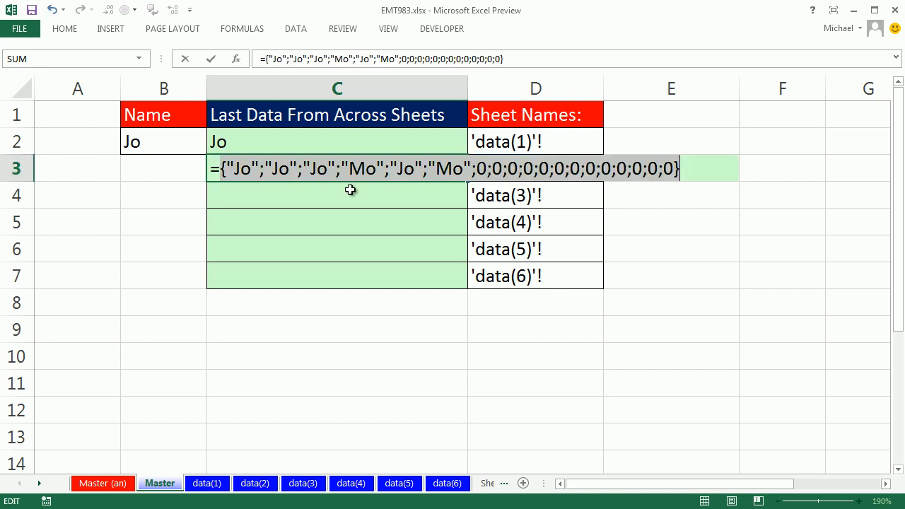
key(Escape)
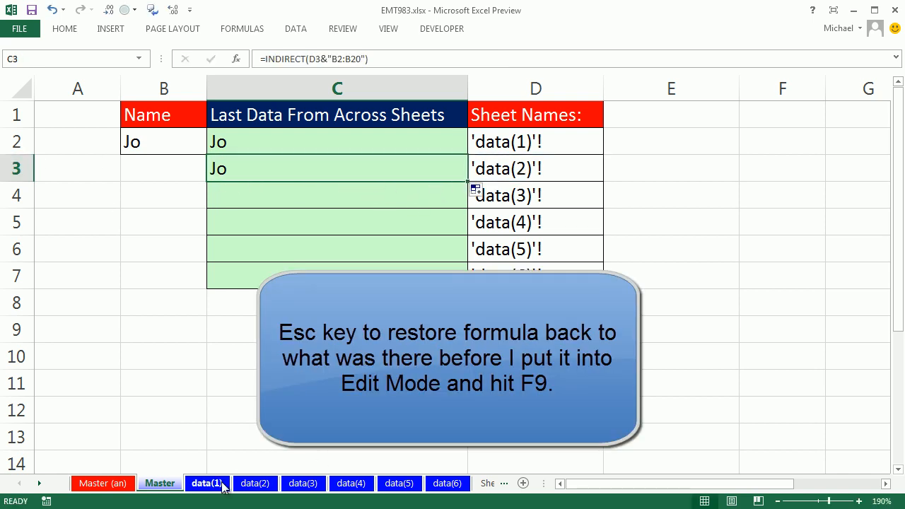
click(255, 483)
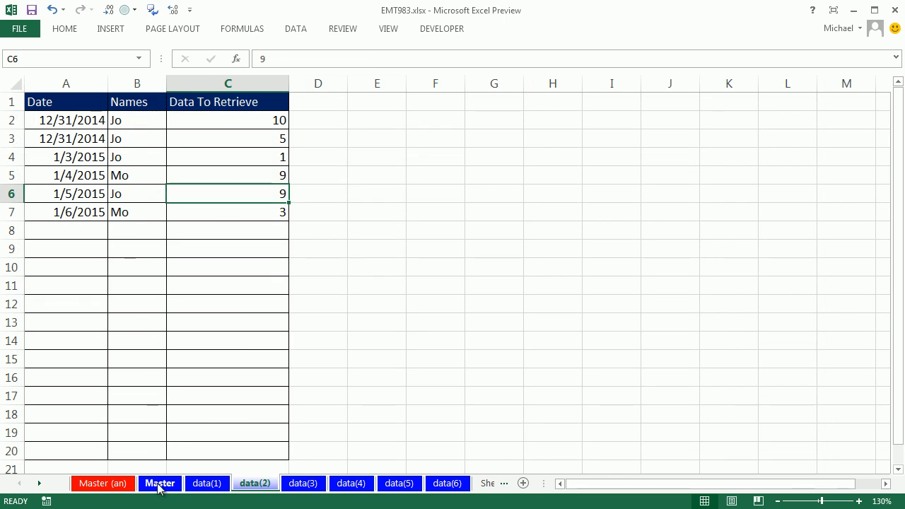
click(159, 483)
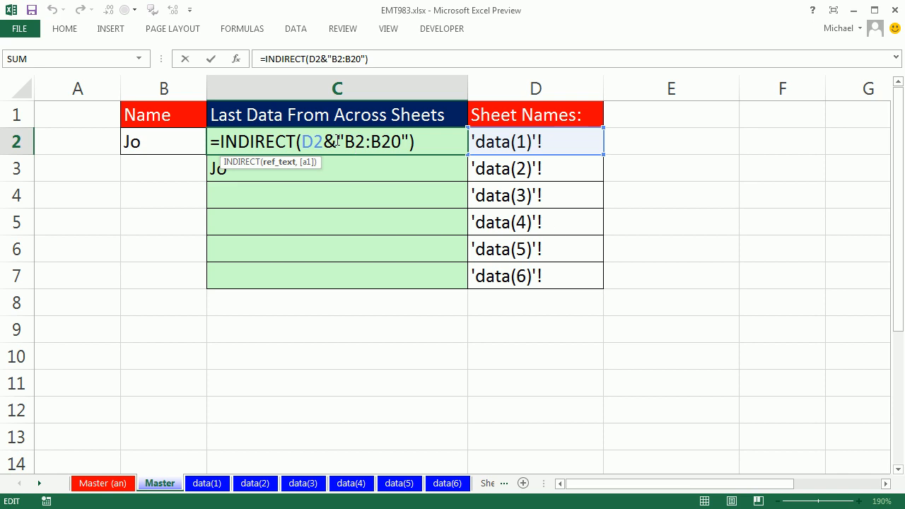
mouse_move(376, 181)
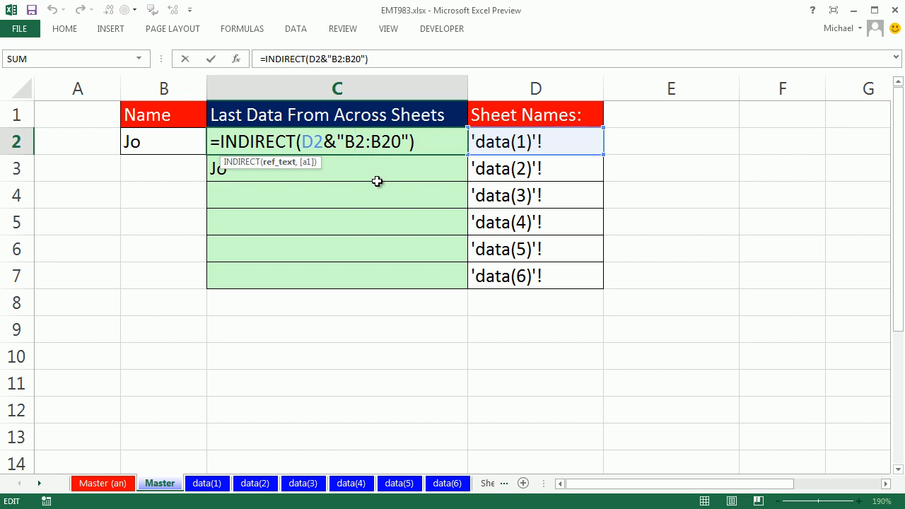
click(373, 141)
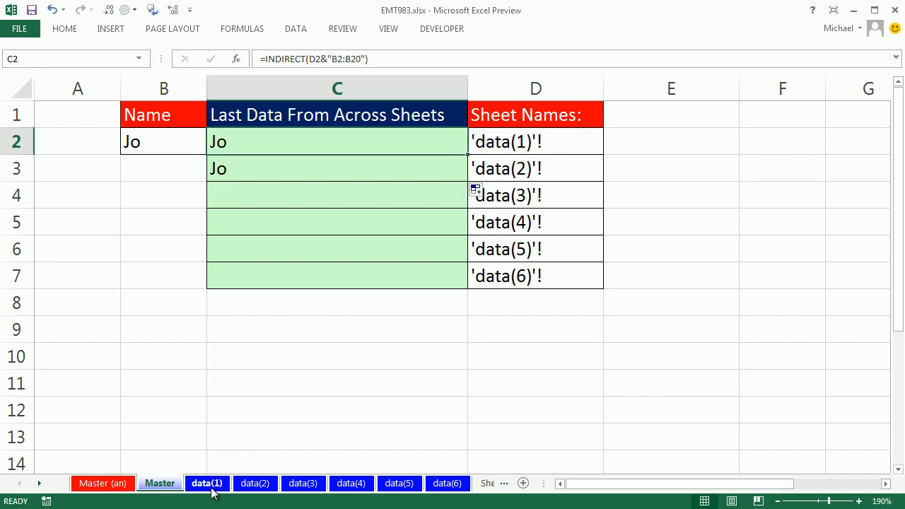
click(207, 483)
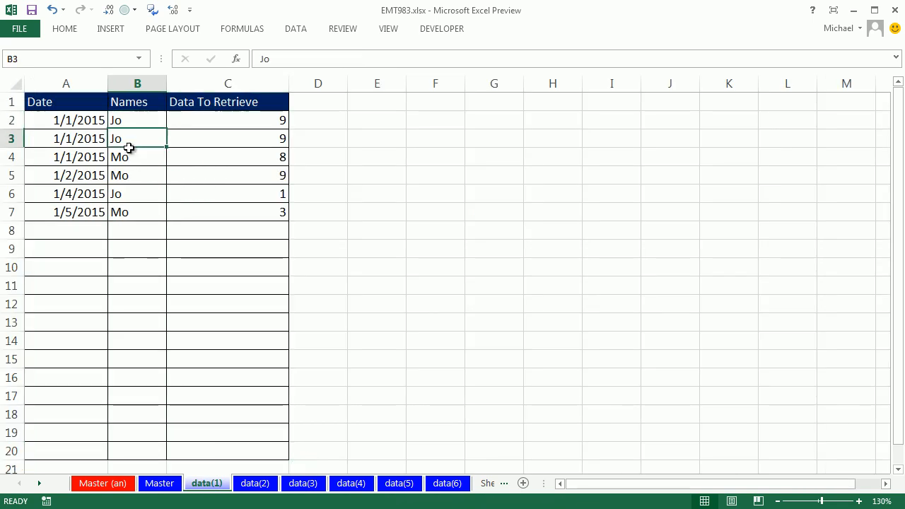
click(137, 194)
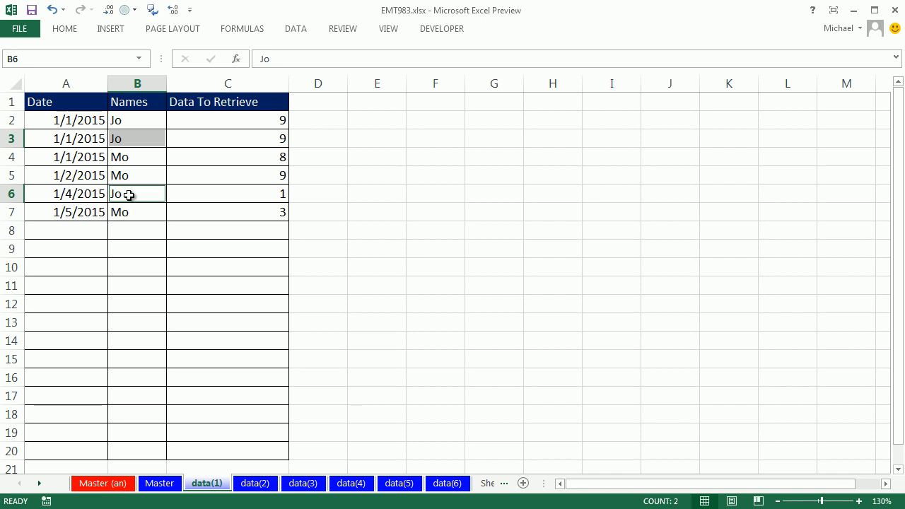
drag(138, 120, 137, 212)
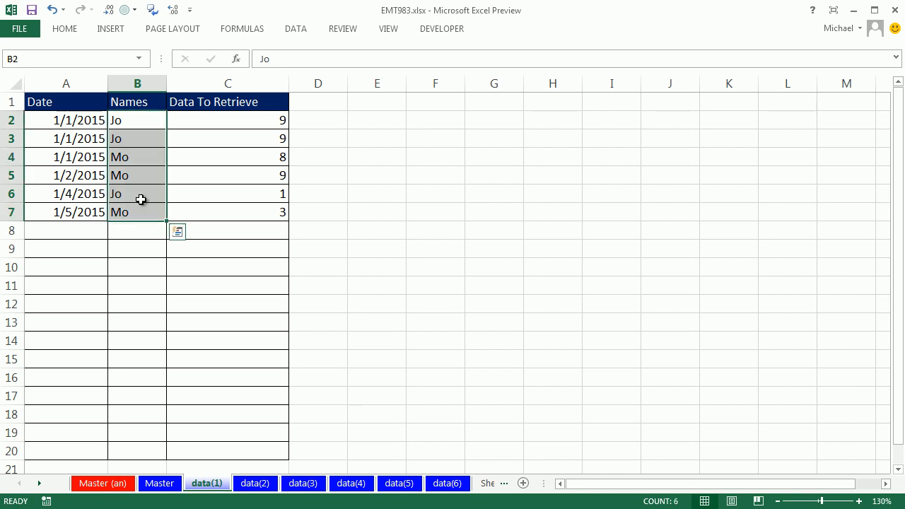
mouse_move(128, 168)
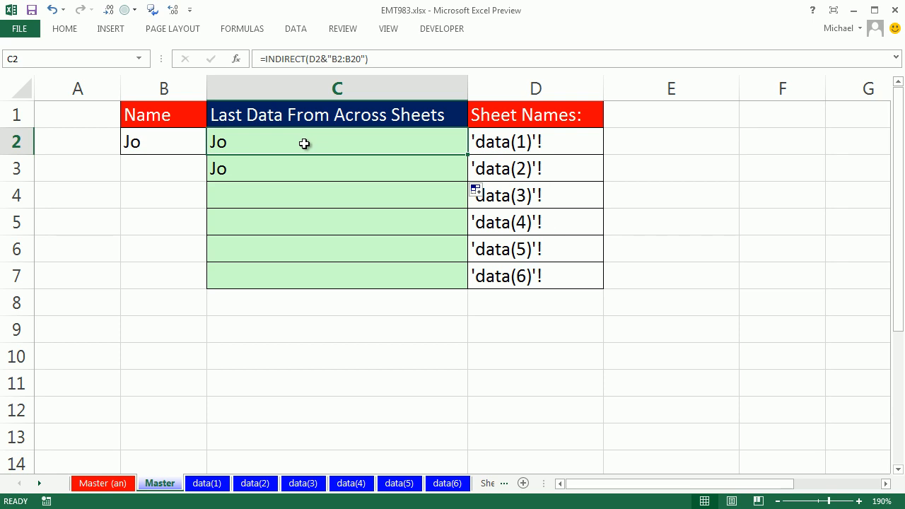
- Preview C2's comparison of data(1) names against Jo as TRUE/FALSE values
double_click(305, 141)
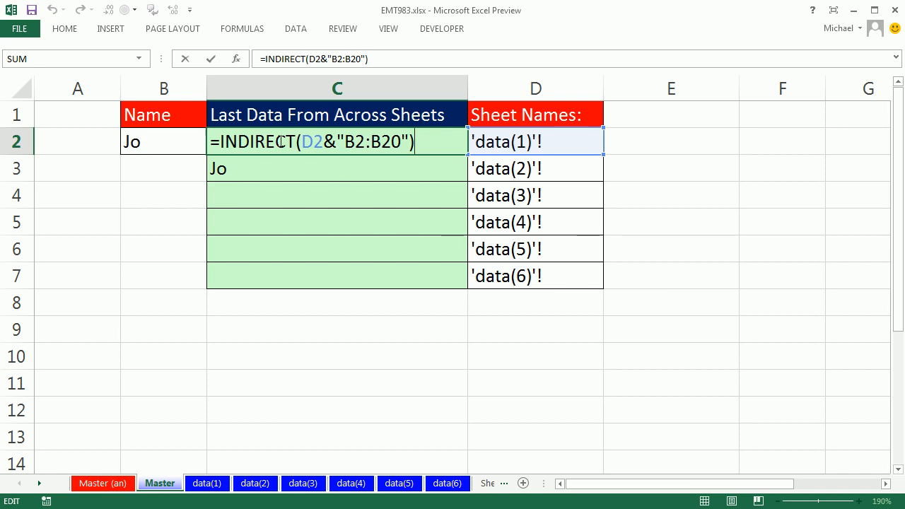
click(164, 141)
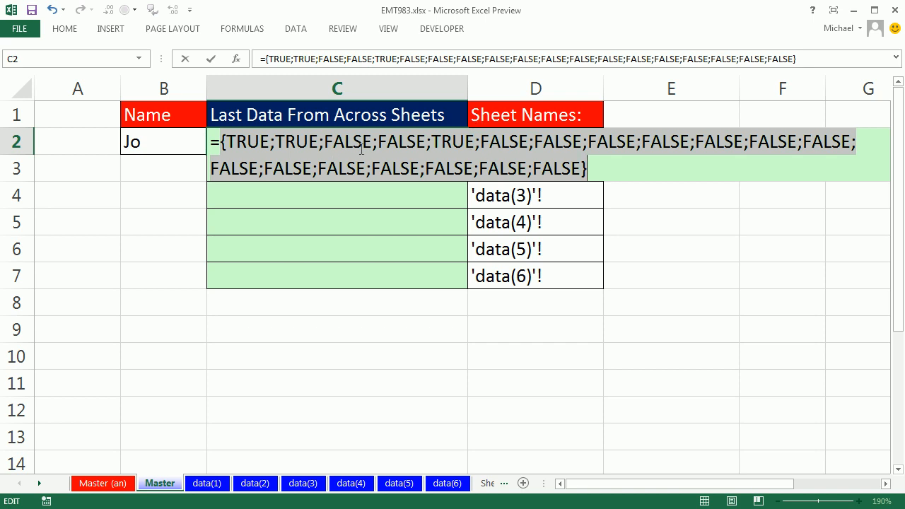
mouse_move(286, 147)
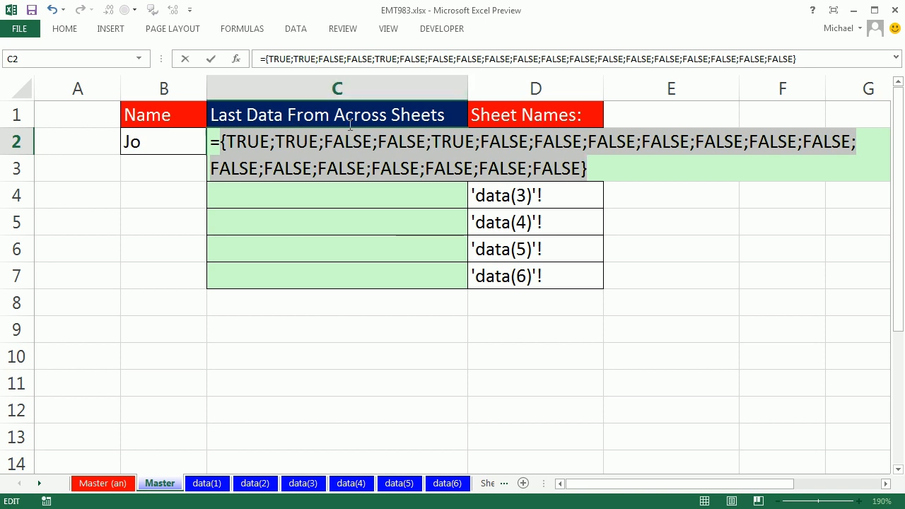
mouse_move(351, 142)
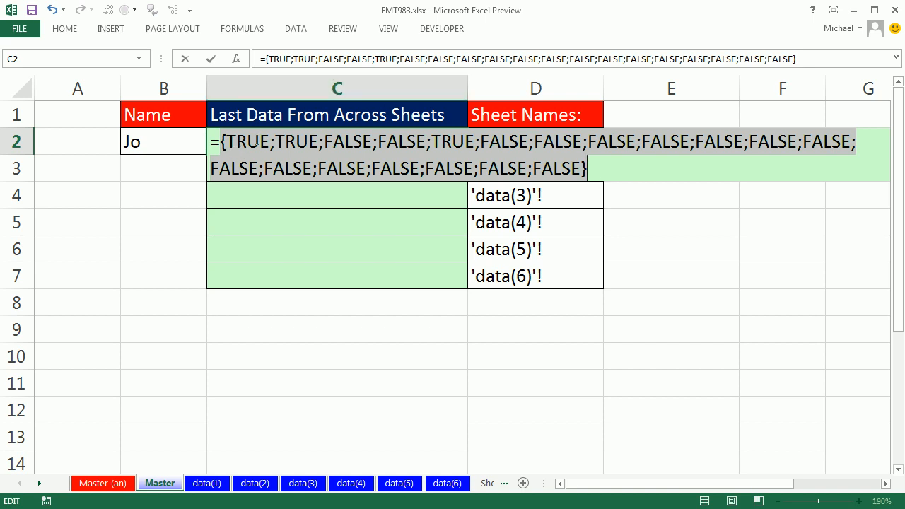
mouse_move(234, 149)
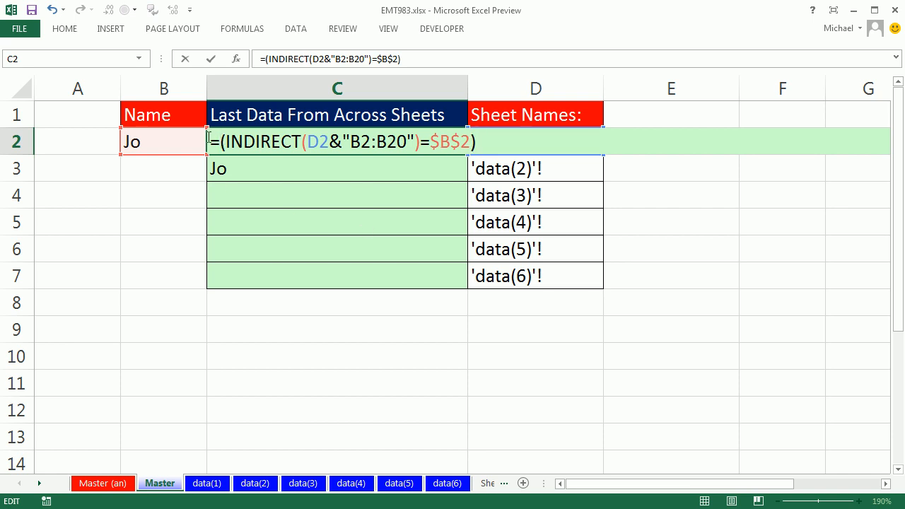
- Insert 1/ before the Jo comparison in C2's formula
text(1/)
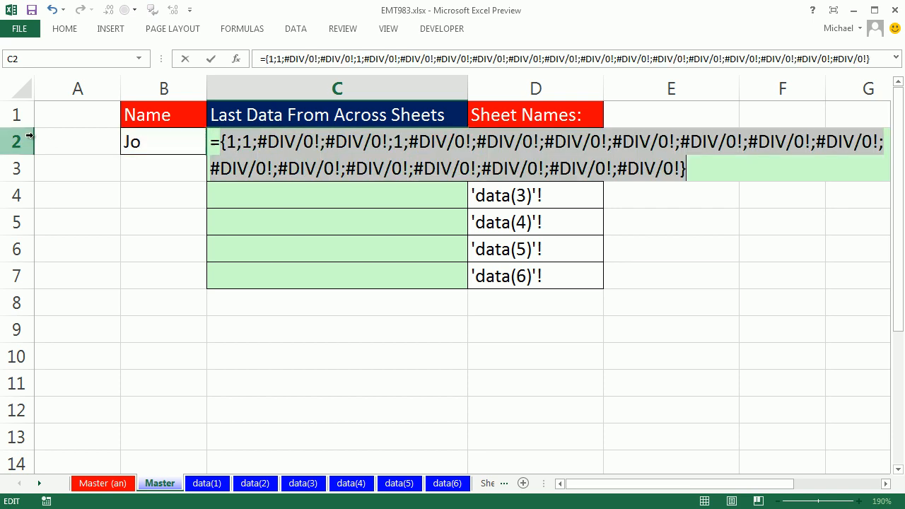
mouse_move(122, 103)
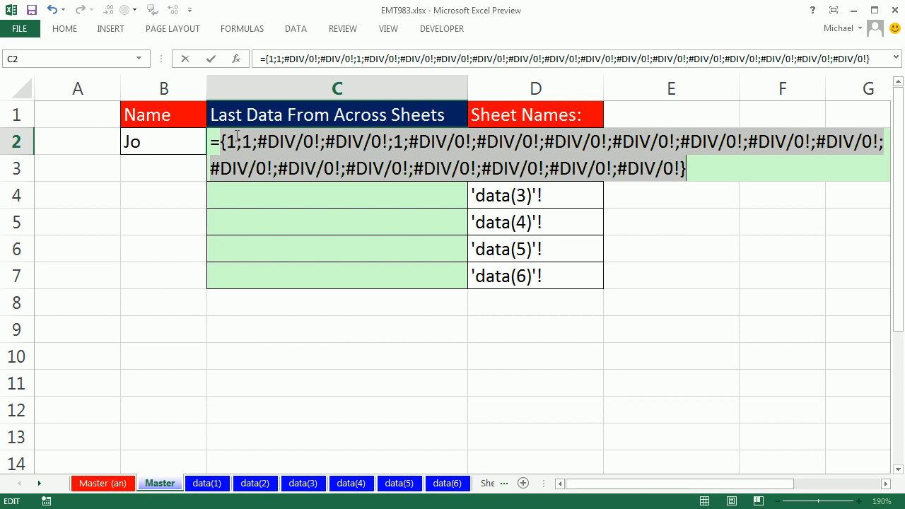
mouse_move(256, 158)
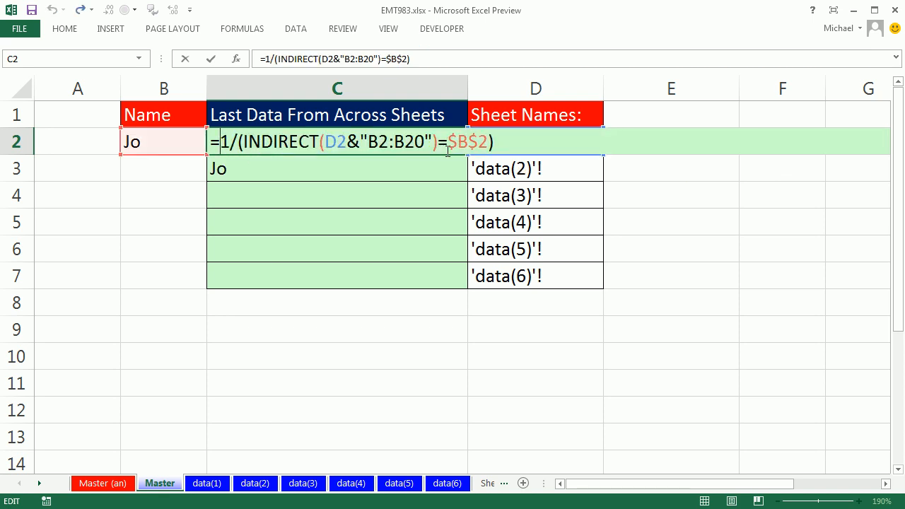
- Wrap C2's division in LOOKUP with lookup value 2 and preview the vector
text(lo)
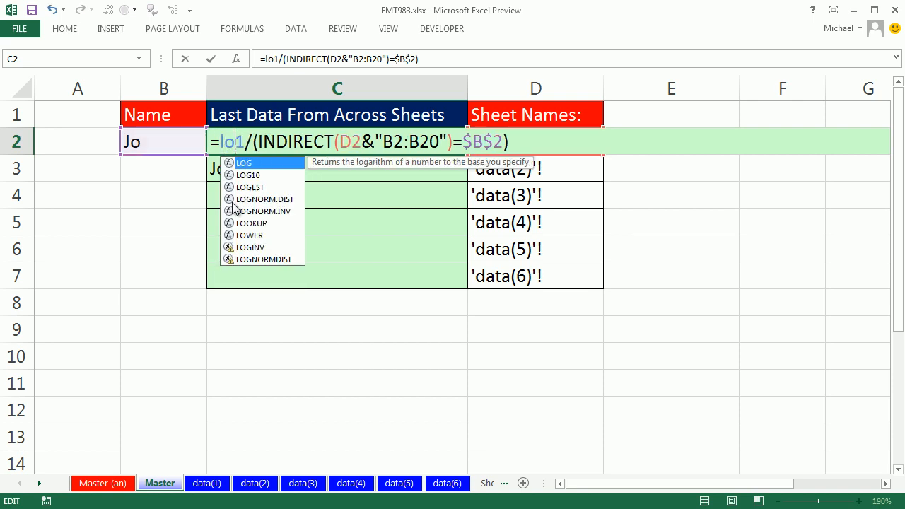
double_click(251, 223)
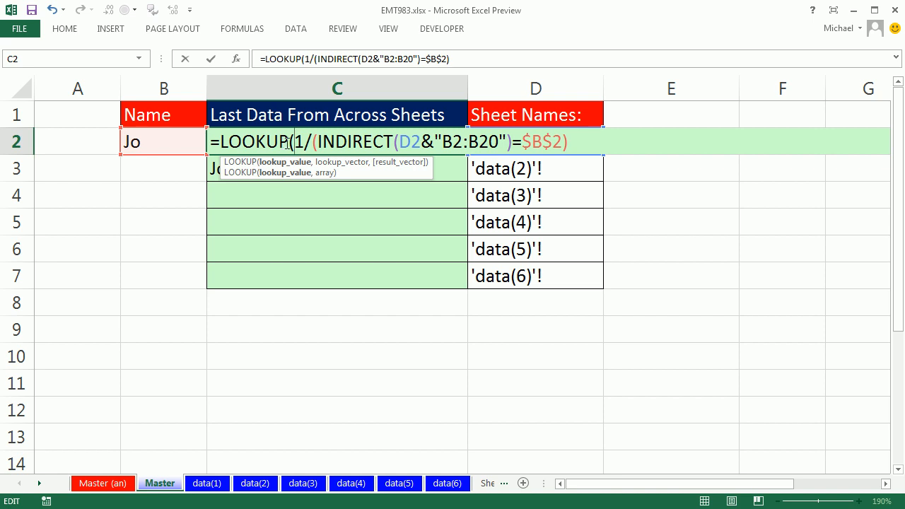
mouse_move(397, 181)
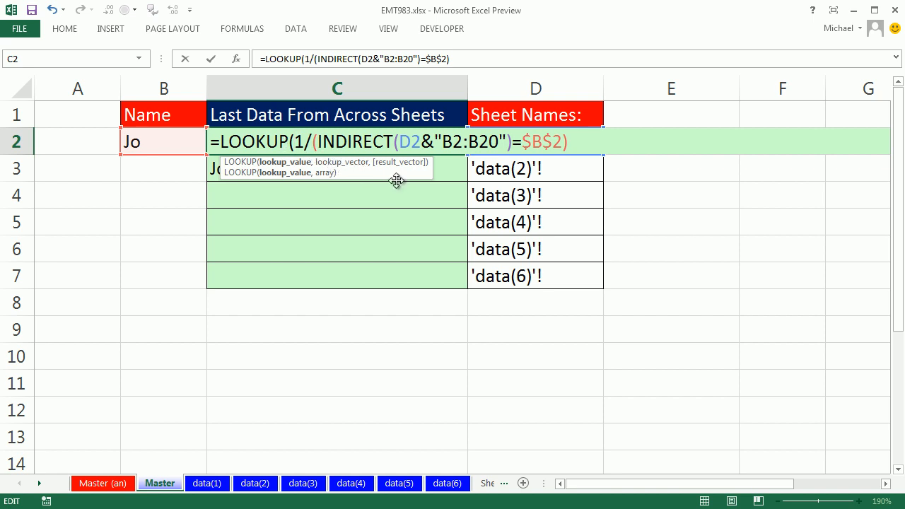
mouse_move(421, 177)
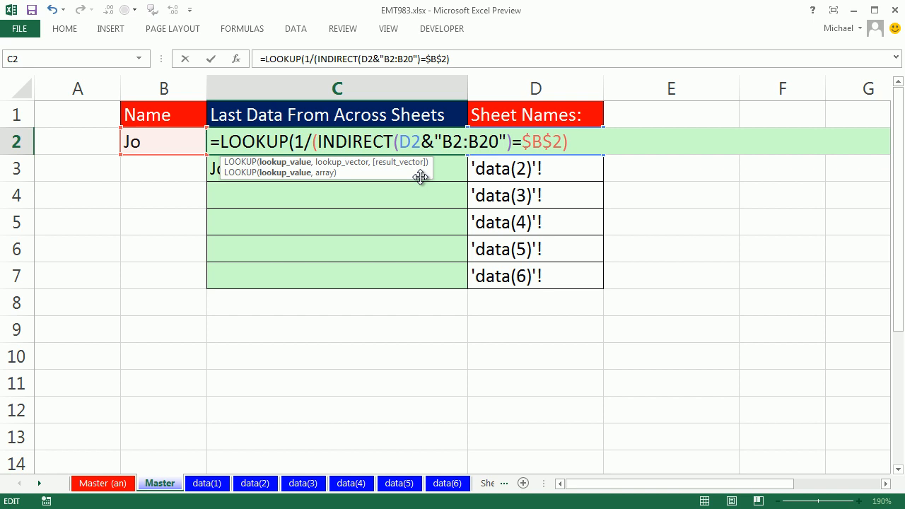
mouse_move(285, 162)
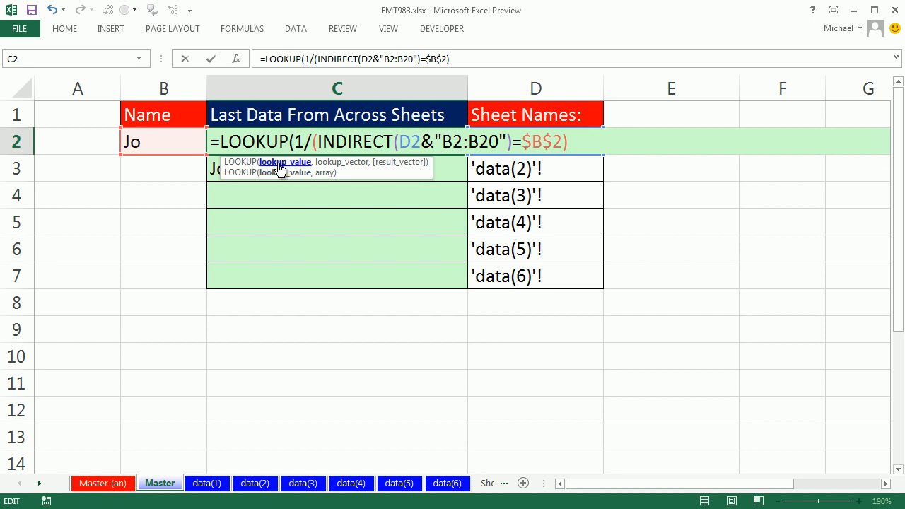
text(2)
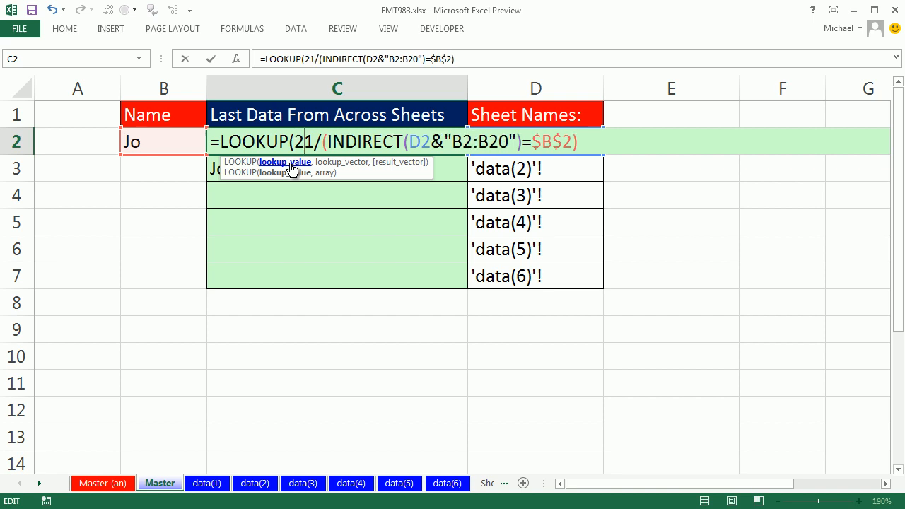
text(,)
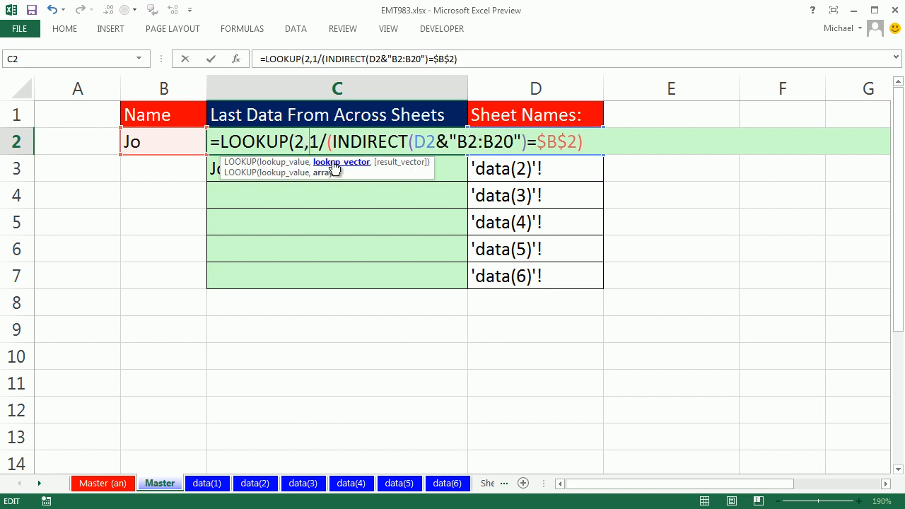
key(F9)
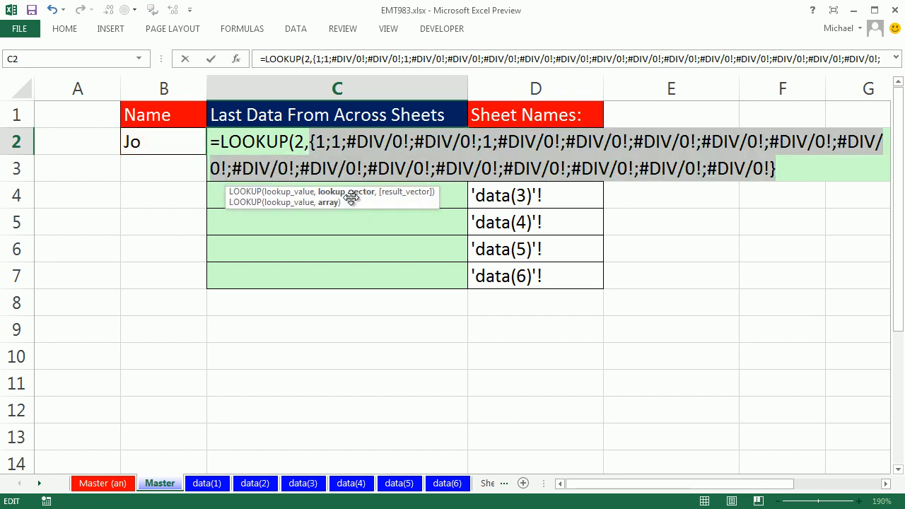
mouse_move(366, 195)
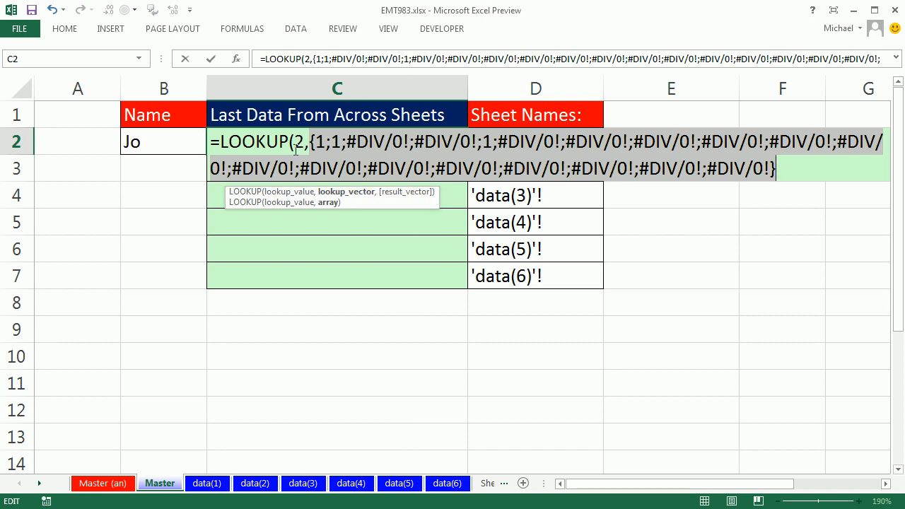
mouse_move(668, 169)
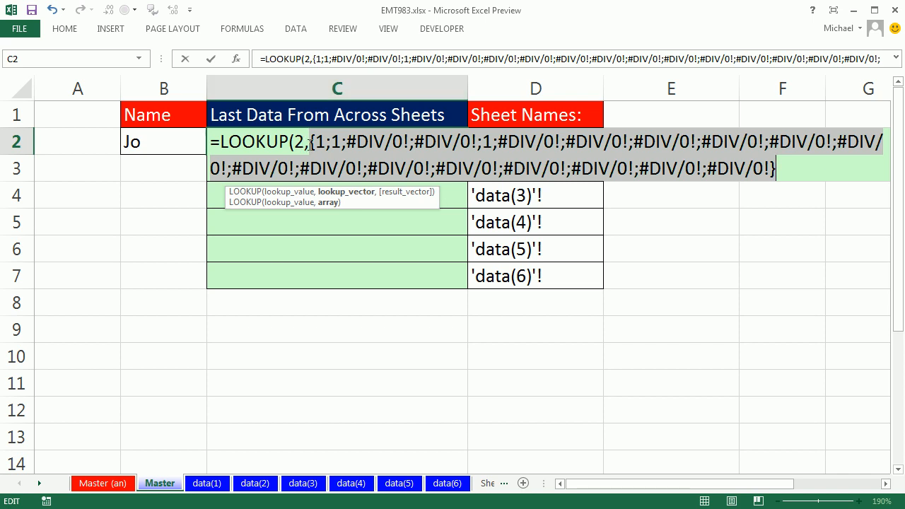
mouse_move(410, 122)
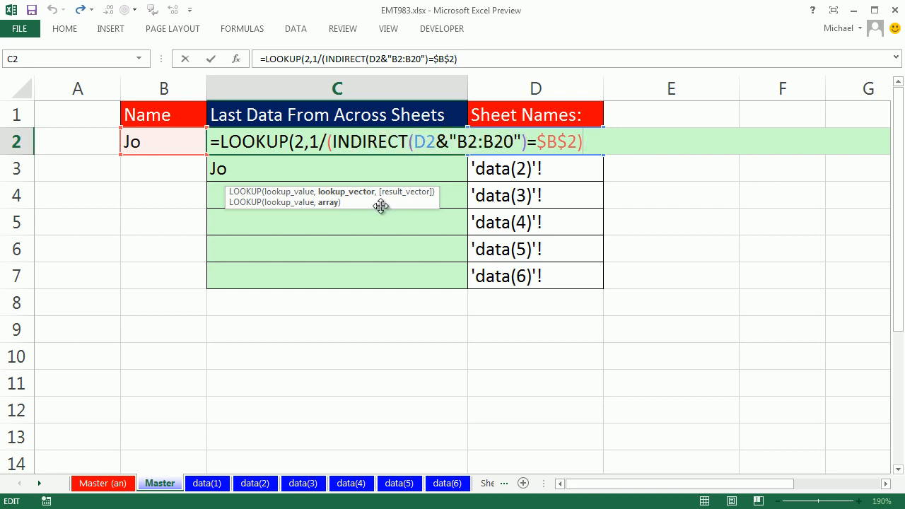
- Add an INDIRECT result vector to C2's LOOKUP and close the formula
text(,)
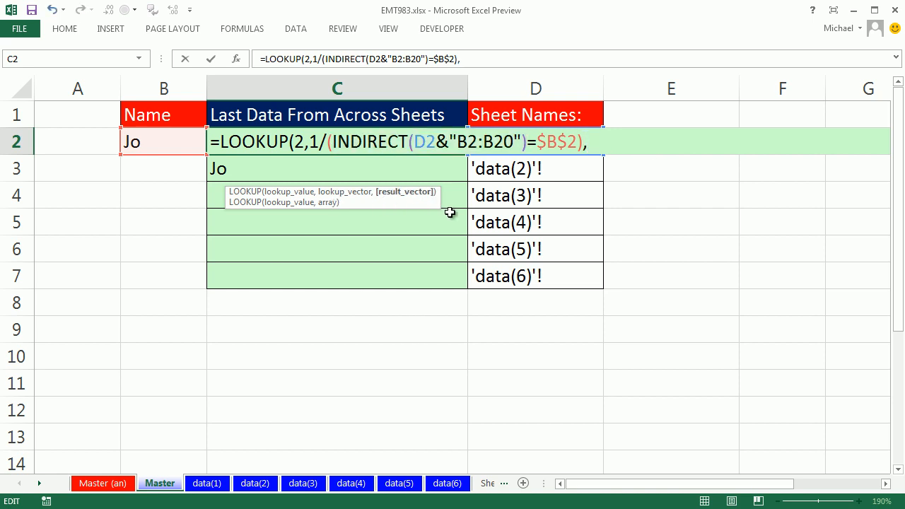
text(,INDIRECT(D2&"B2:B20"))
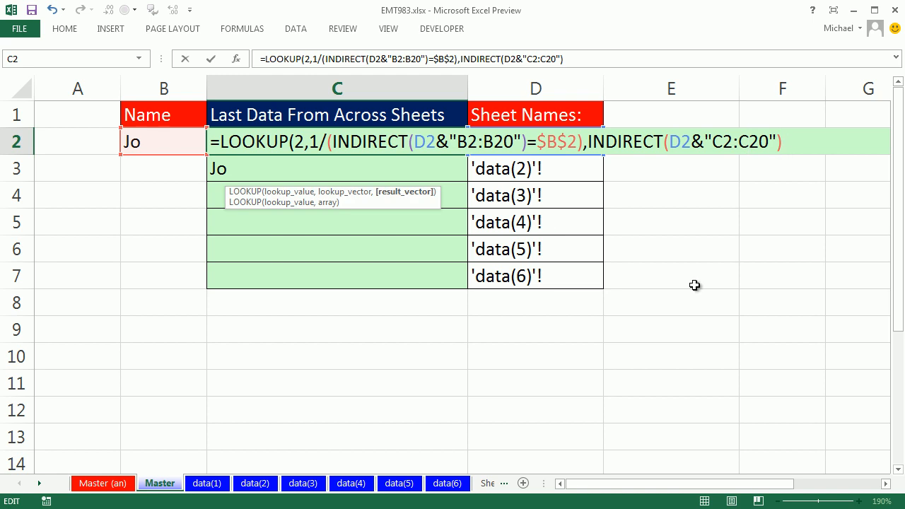
text())
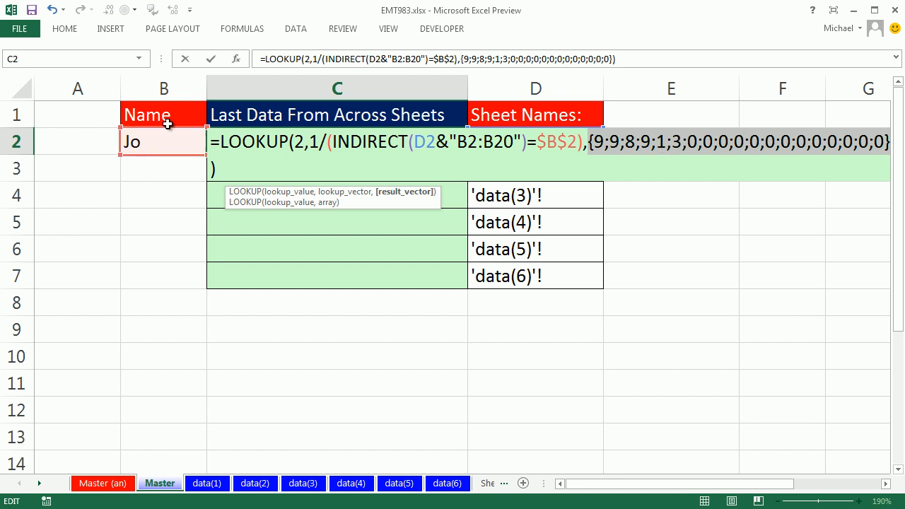
mouse_move(712, 281)
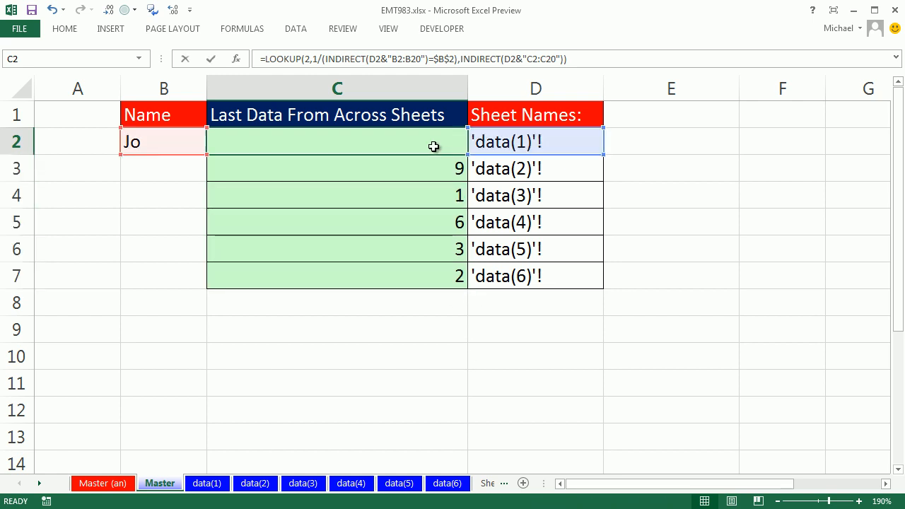
- Compare Jo's last entries on data(6), data(5) and data(4) with Master's column C
double_click(336, 141)
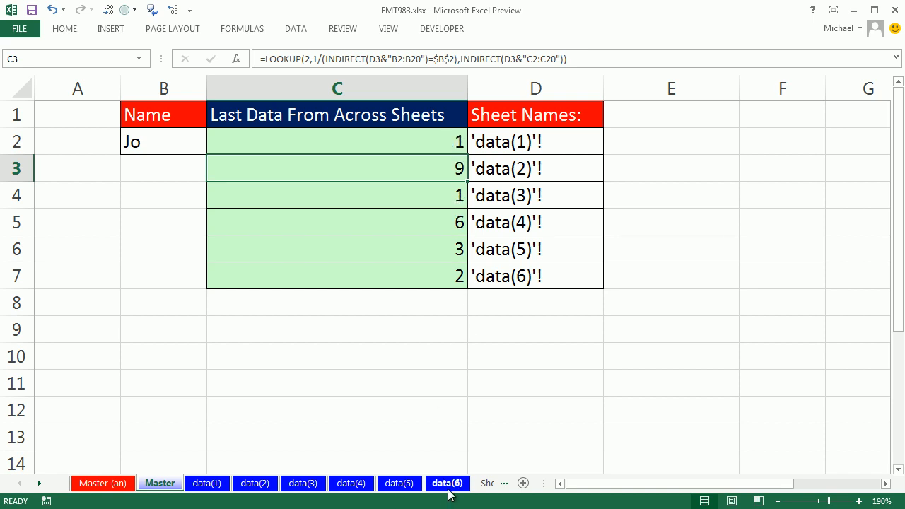
click(447, 483)
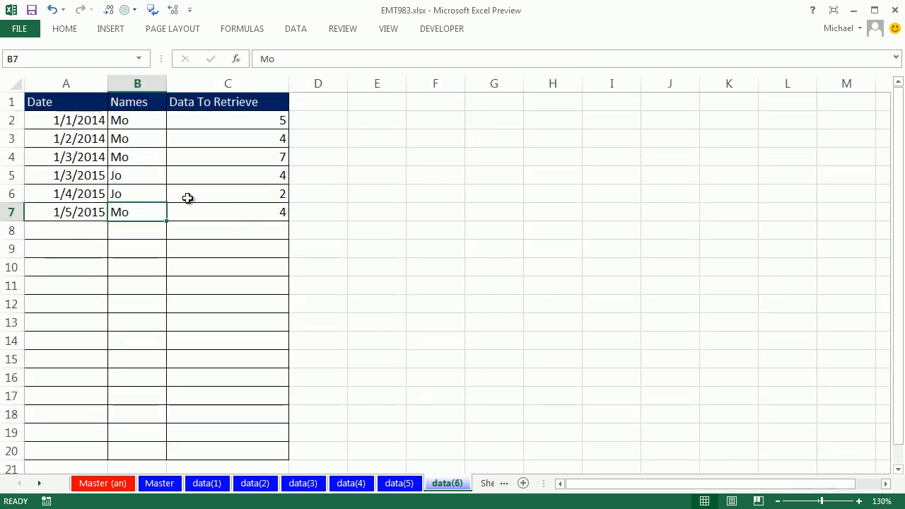
click(398, 482)
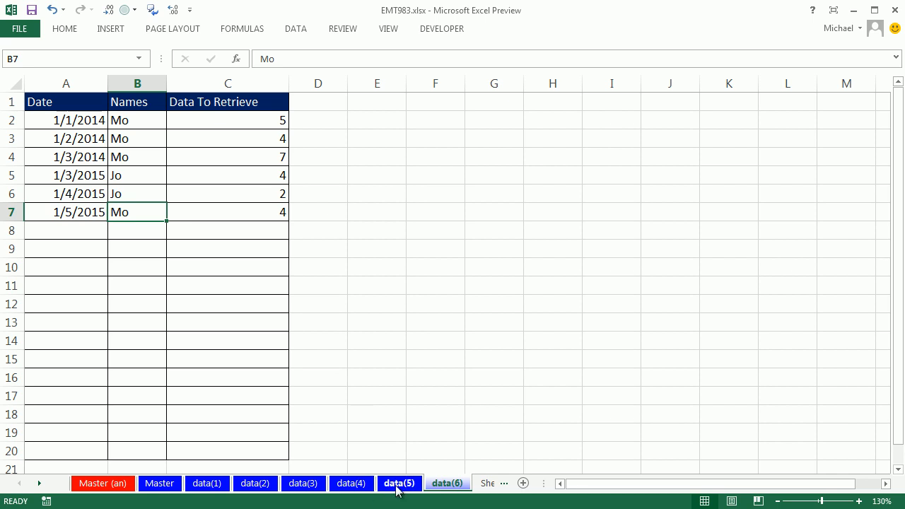
click(351, 483)
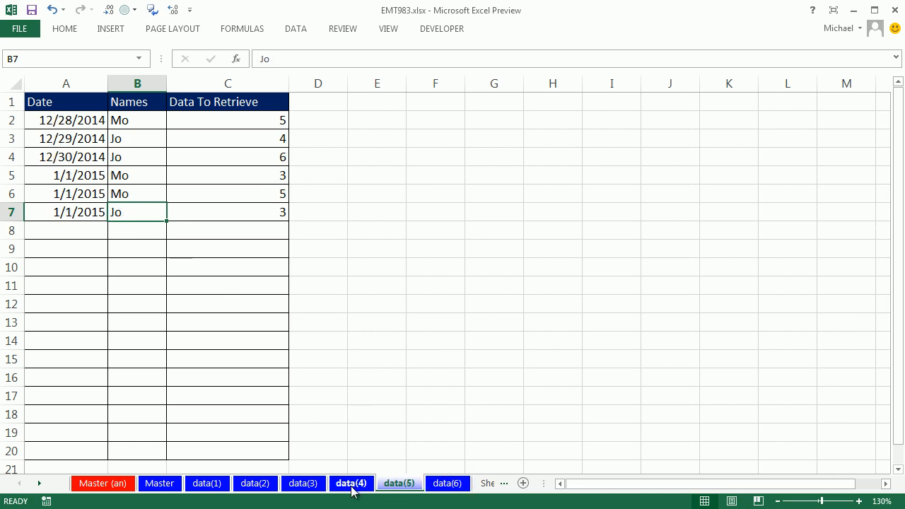
click(352, 483)
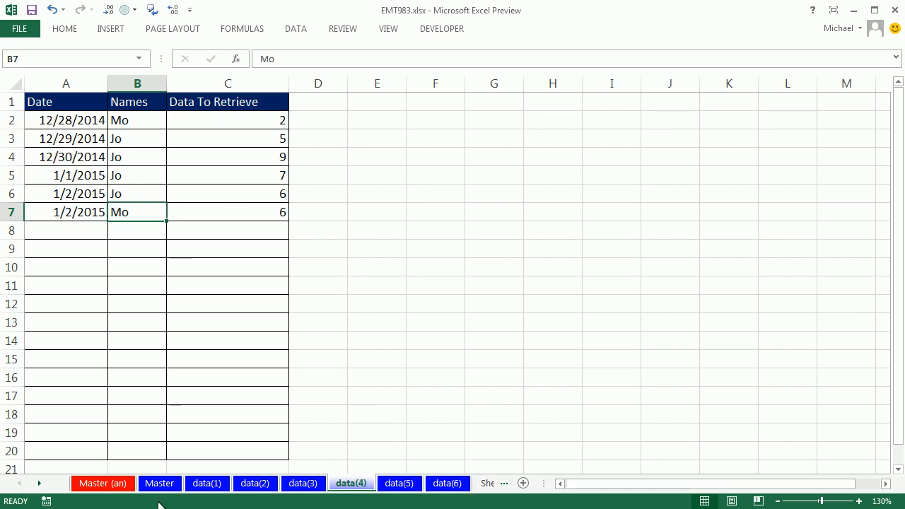
click(159, 483)
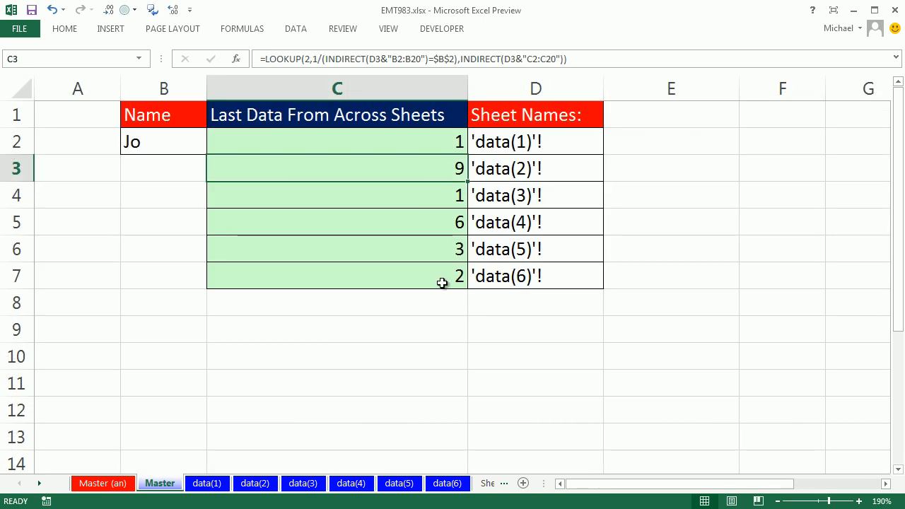
mouse_move(344, 144)
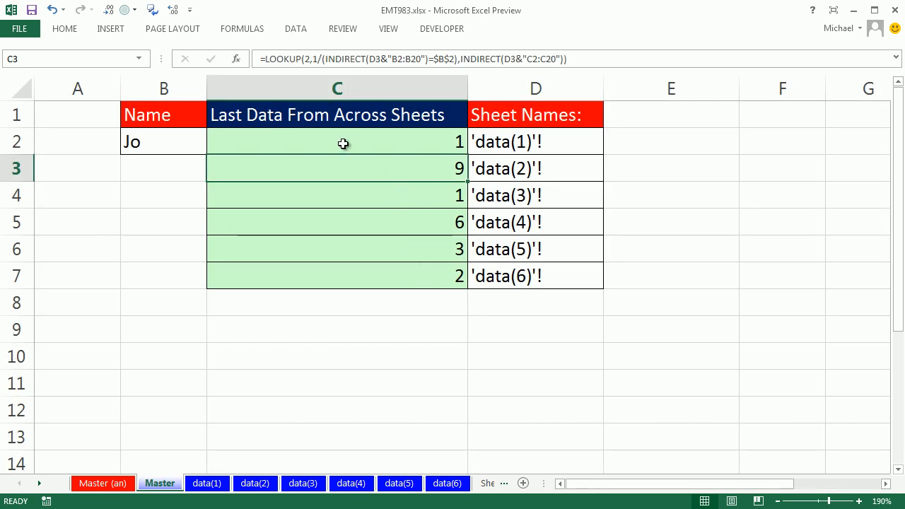
double_click(337, 141)
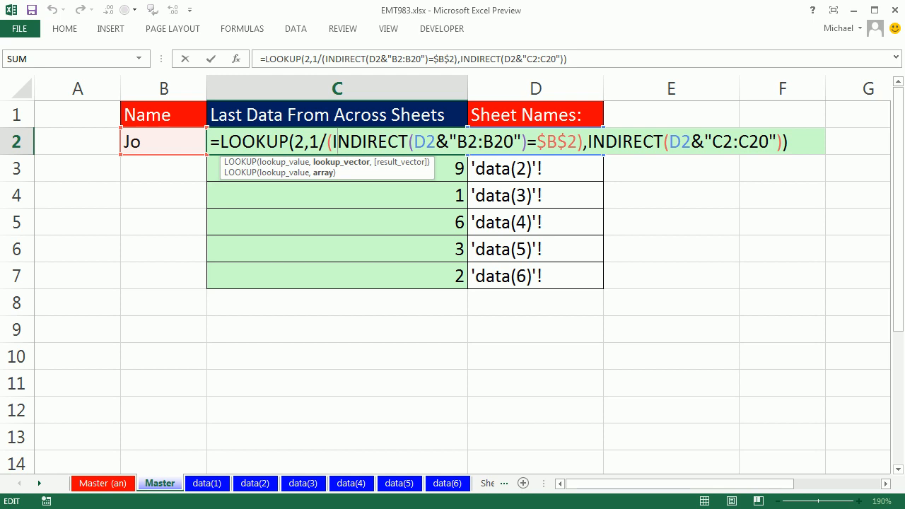